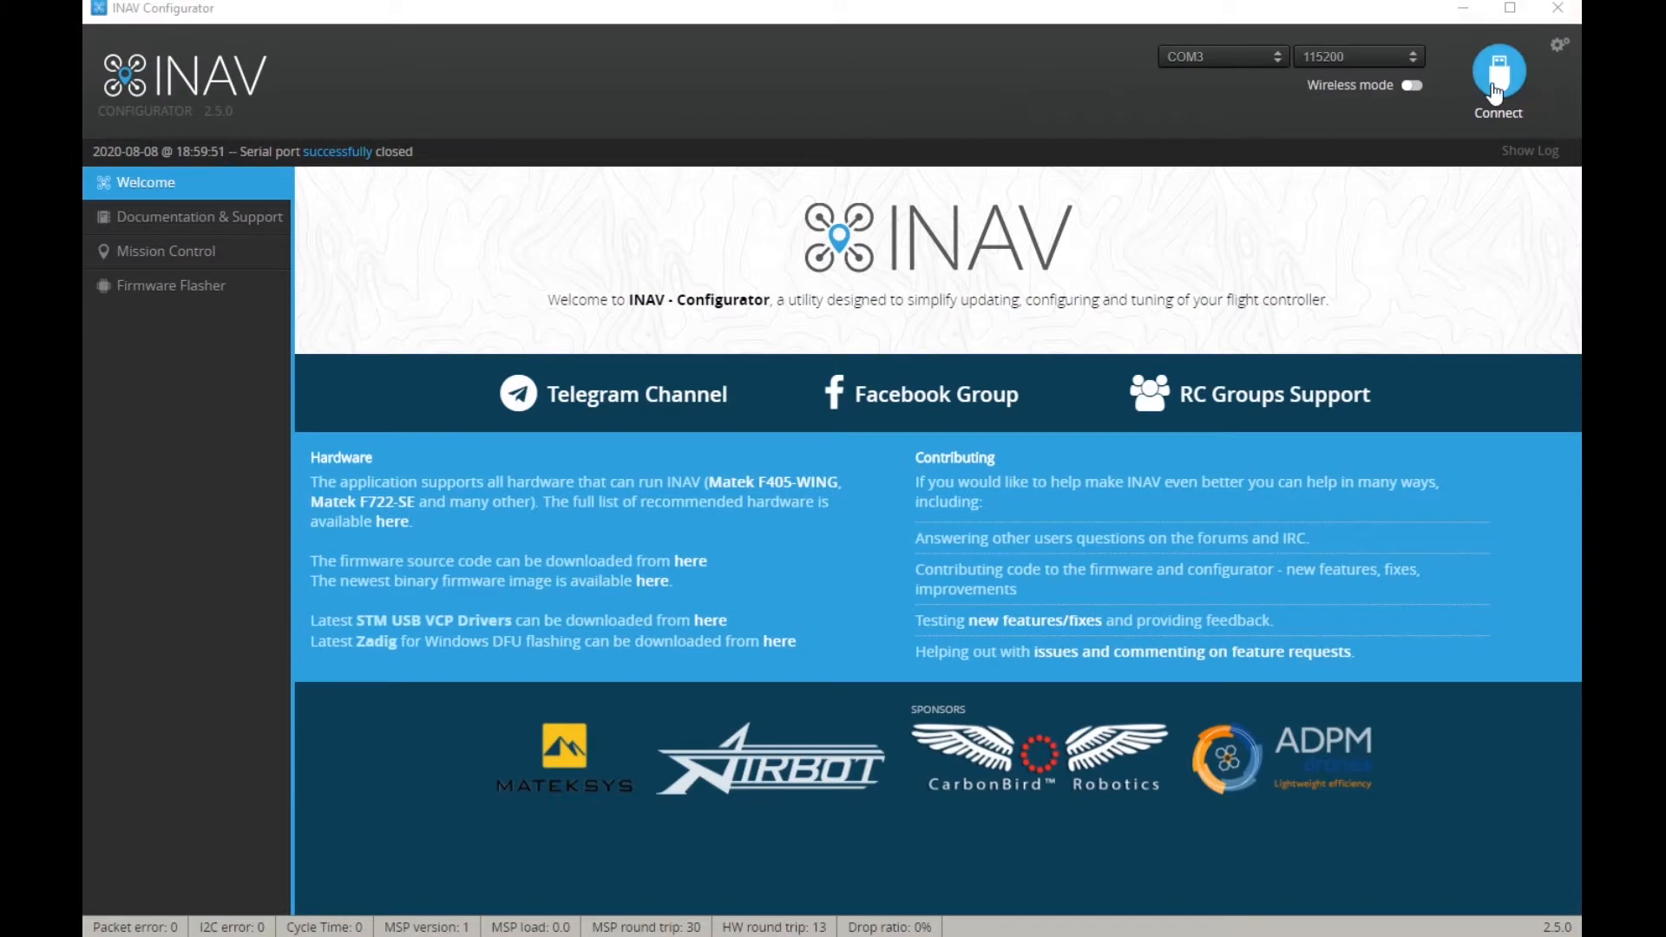
- Connect to the board and run 'version' in the CLI, reporting INAV 2.5.1 MATEKF405SE
left_click(1498, 80)
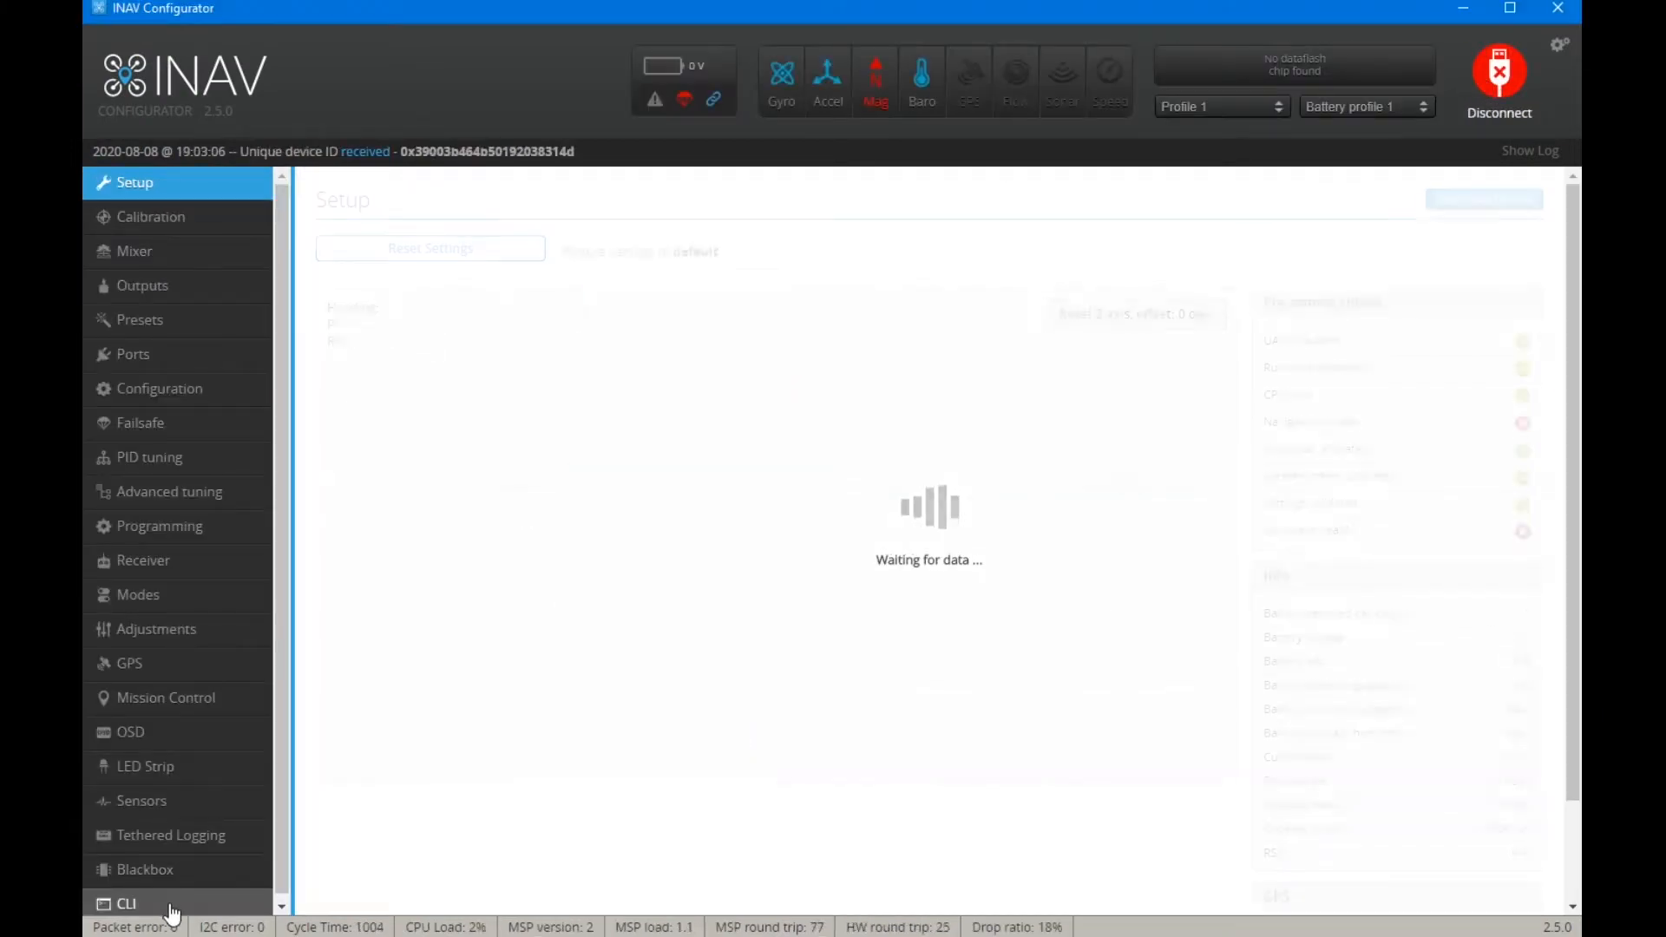
left_click(125, 902)
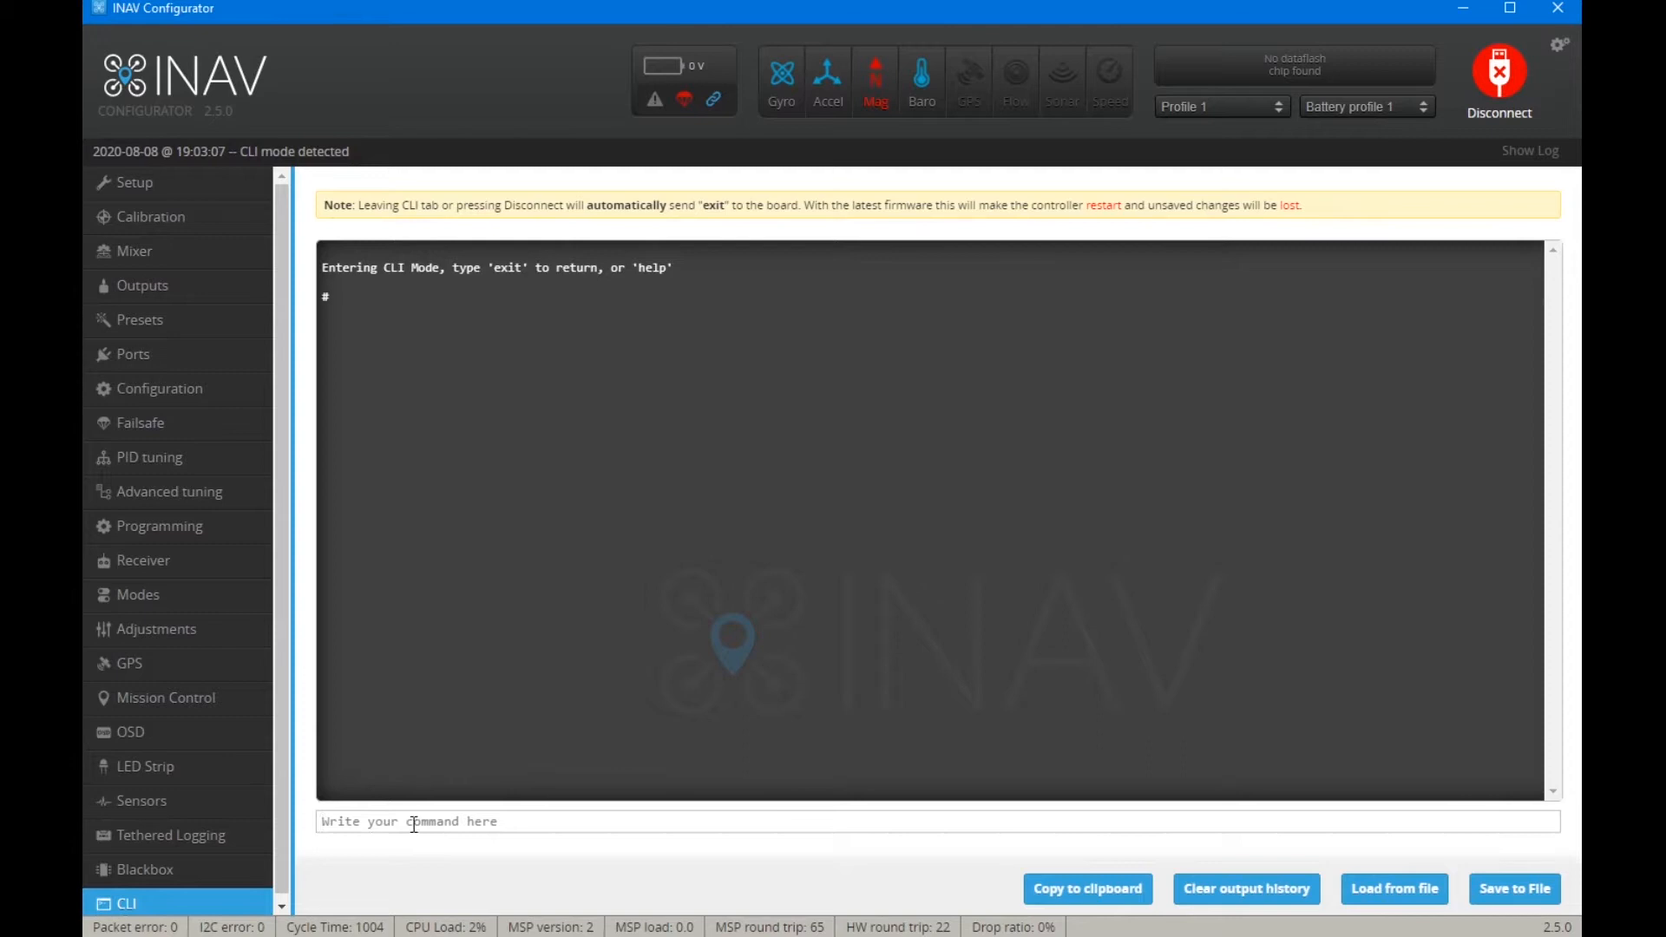
type("ver")
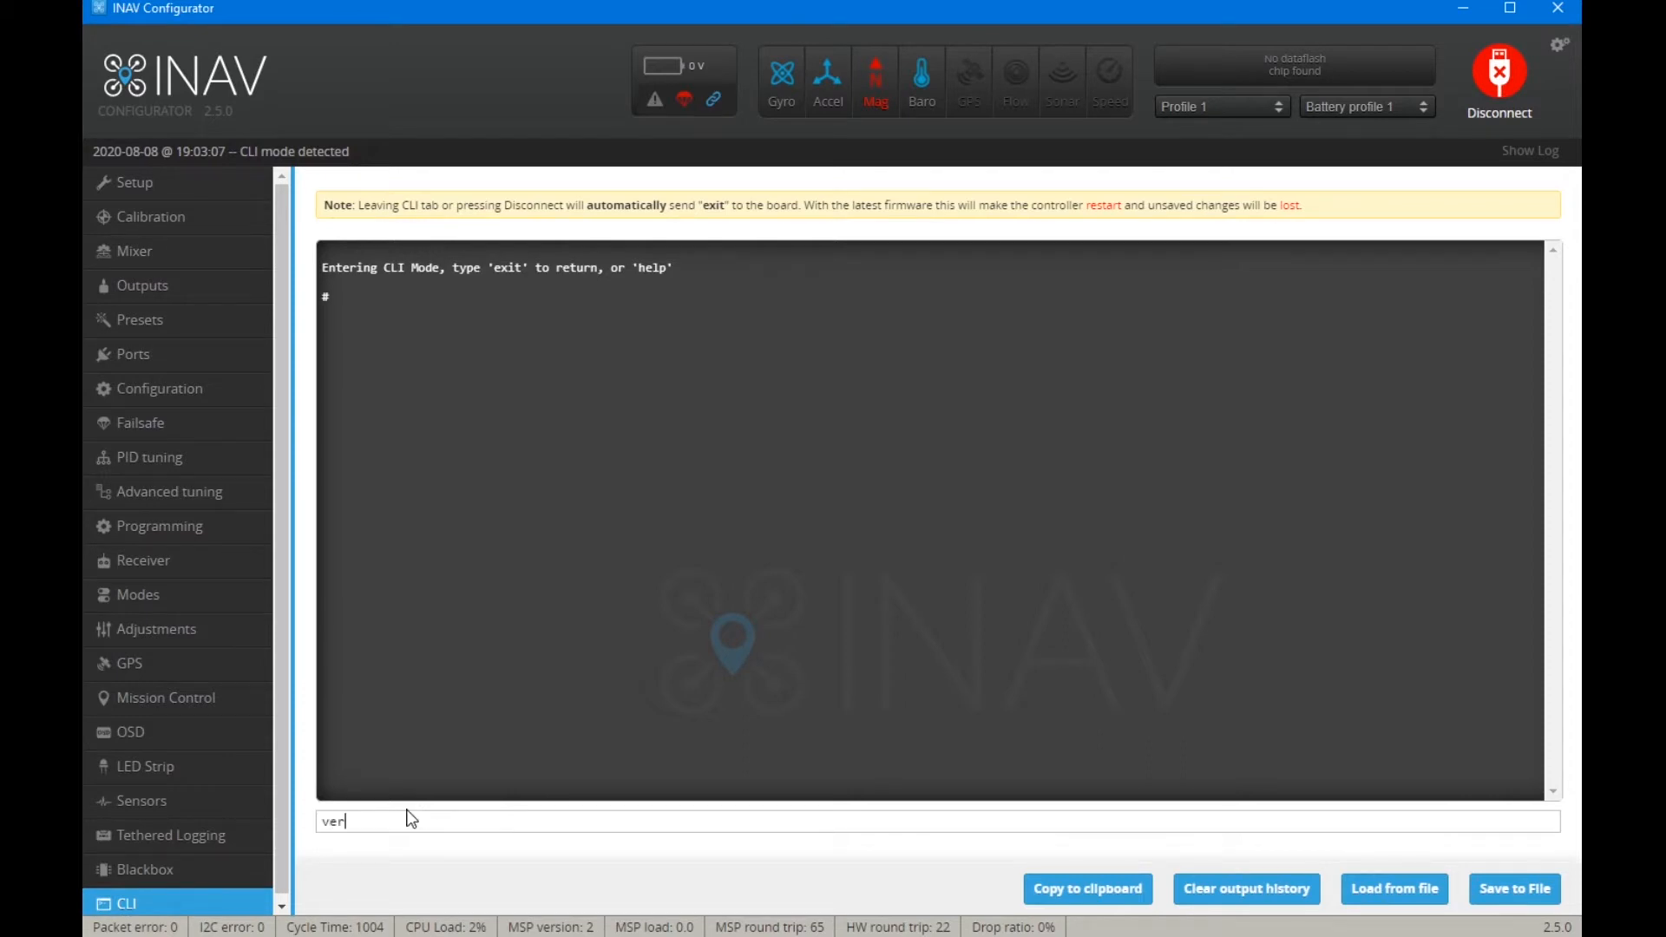
type("sion")
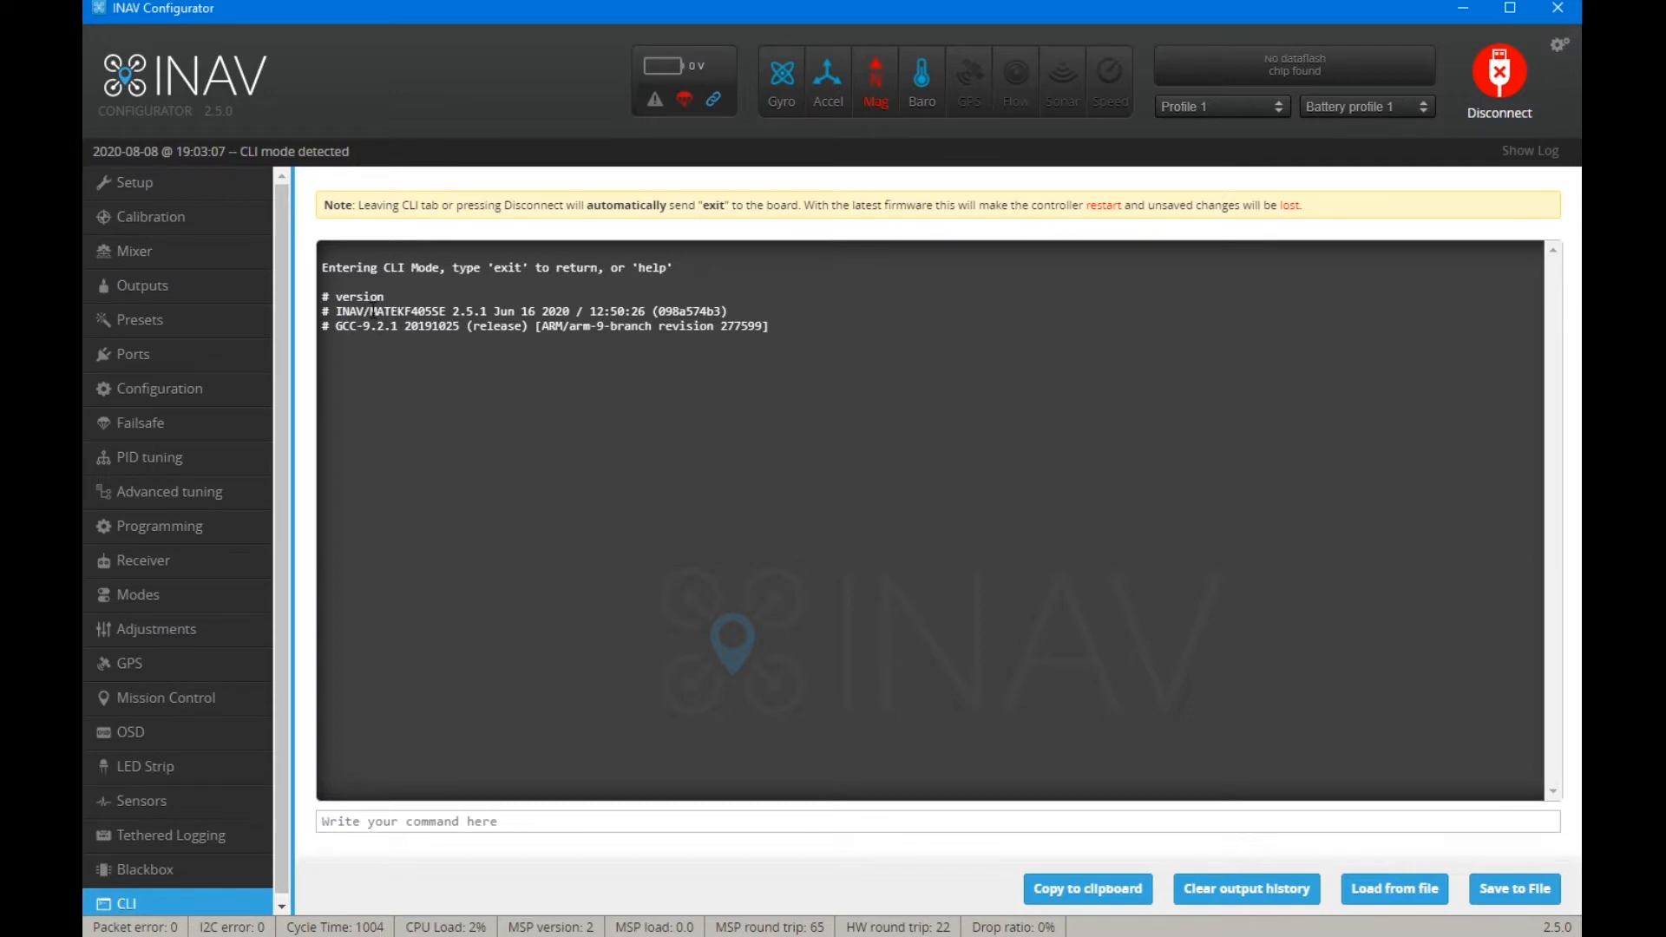
double_click(400, 311)
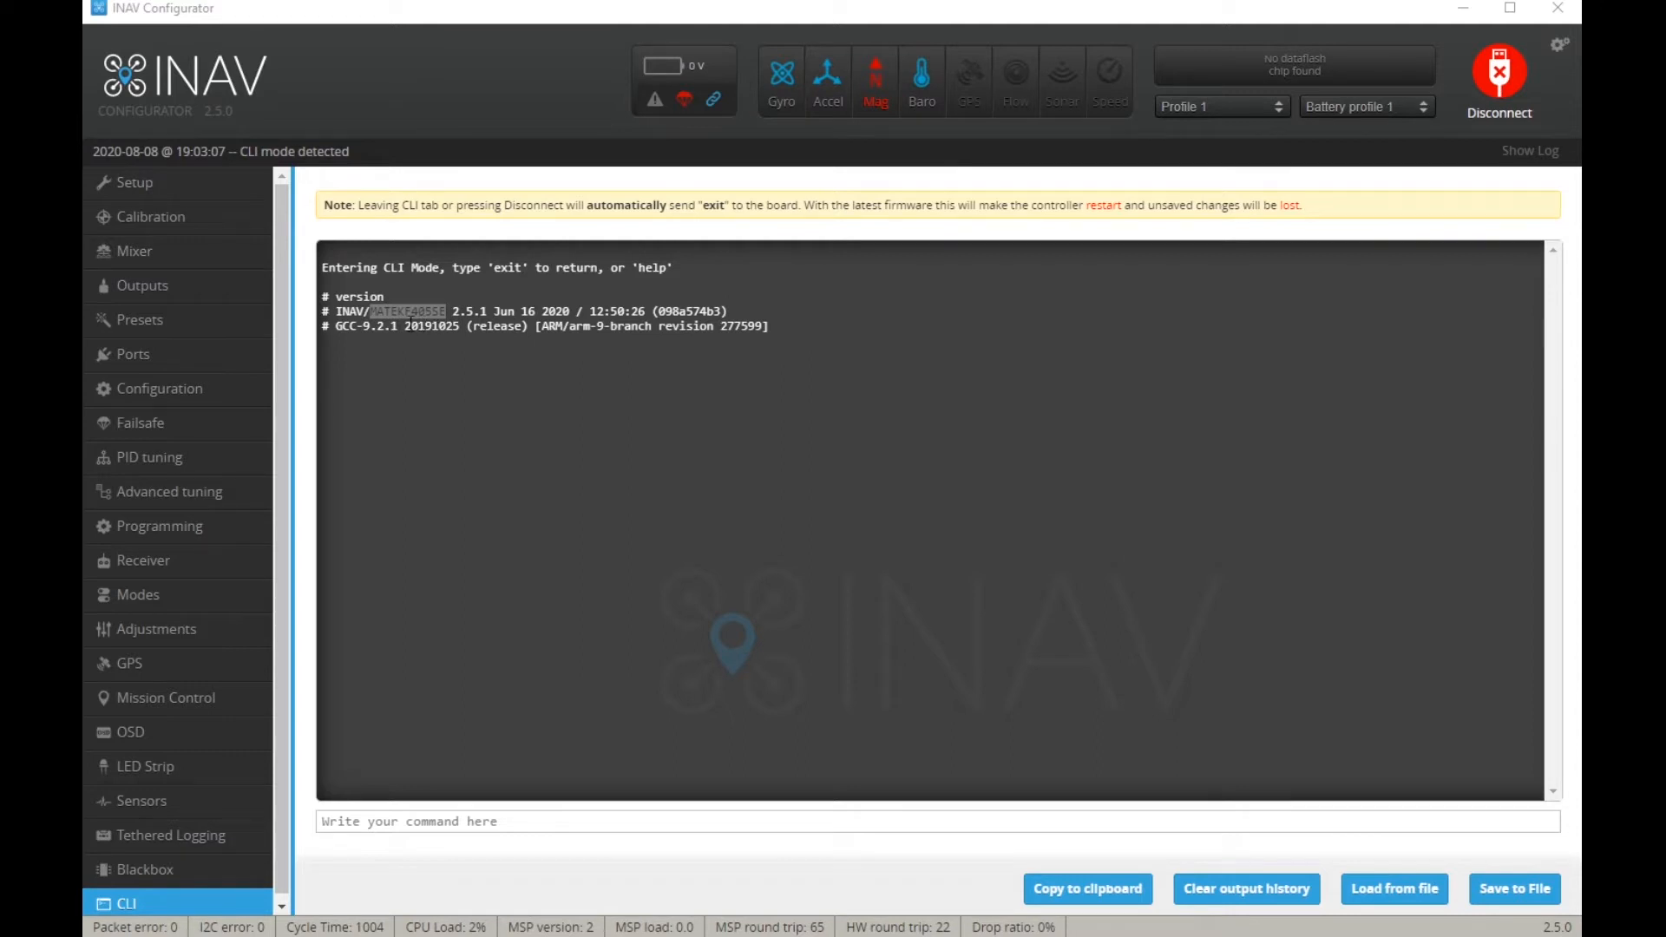
mouse_move(321, 498)
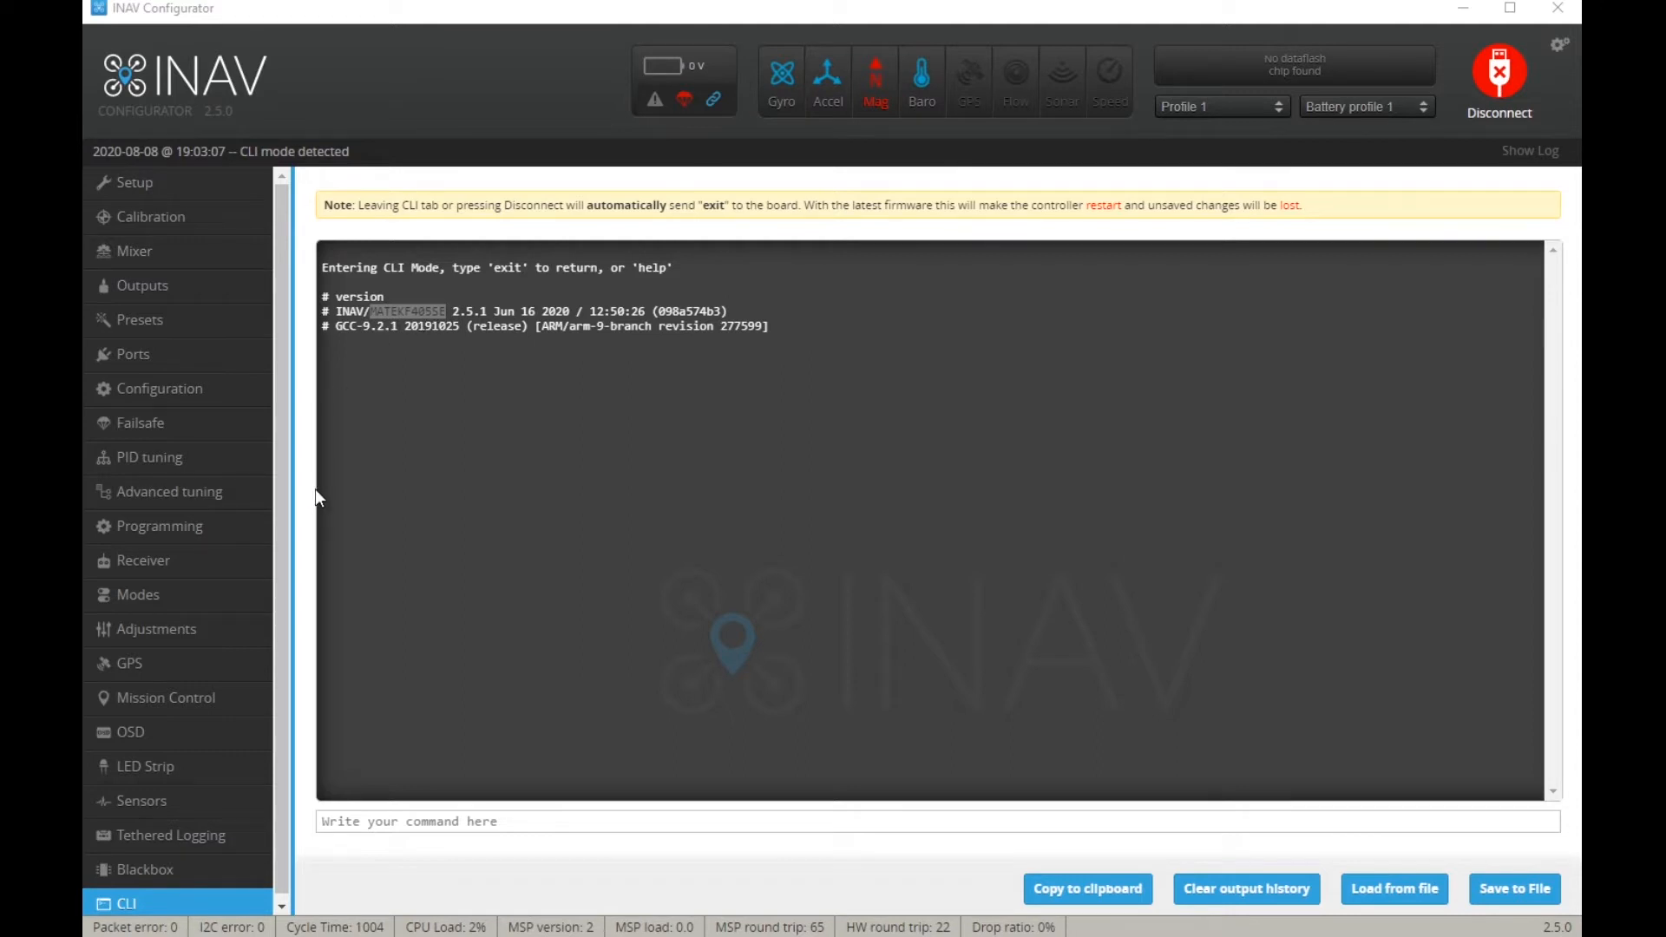
mouse_move(484, 458)
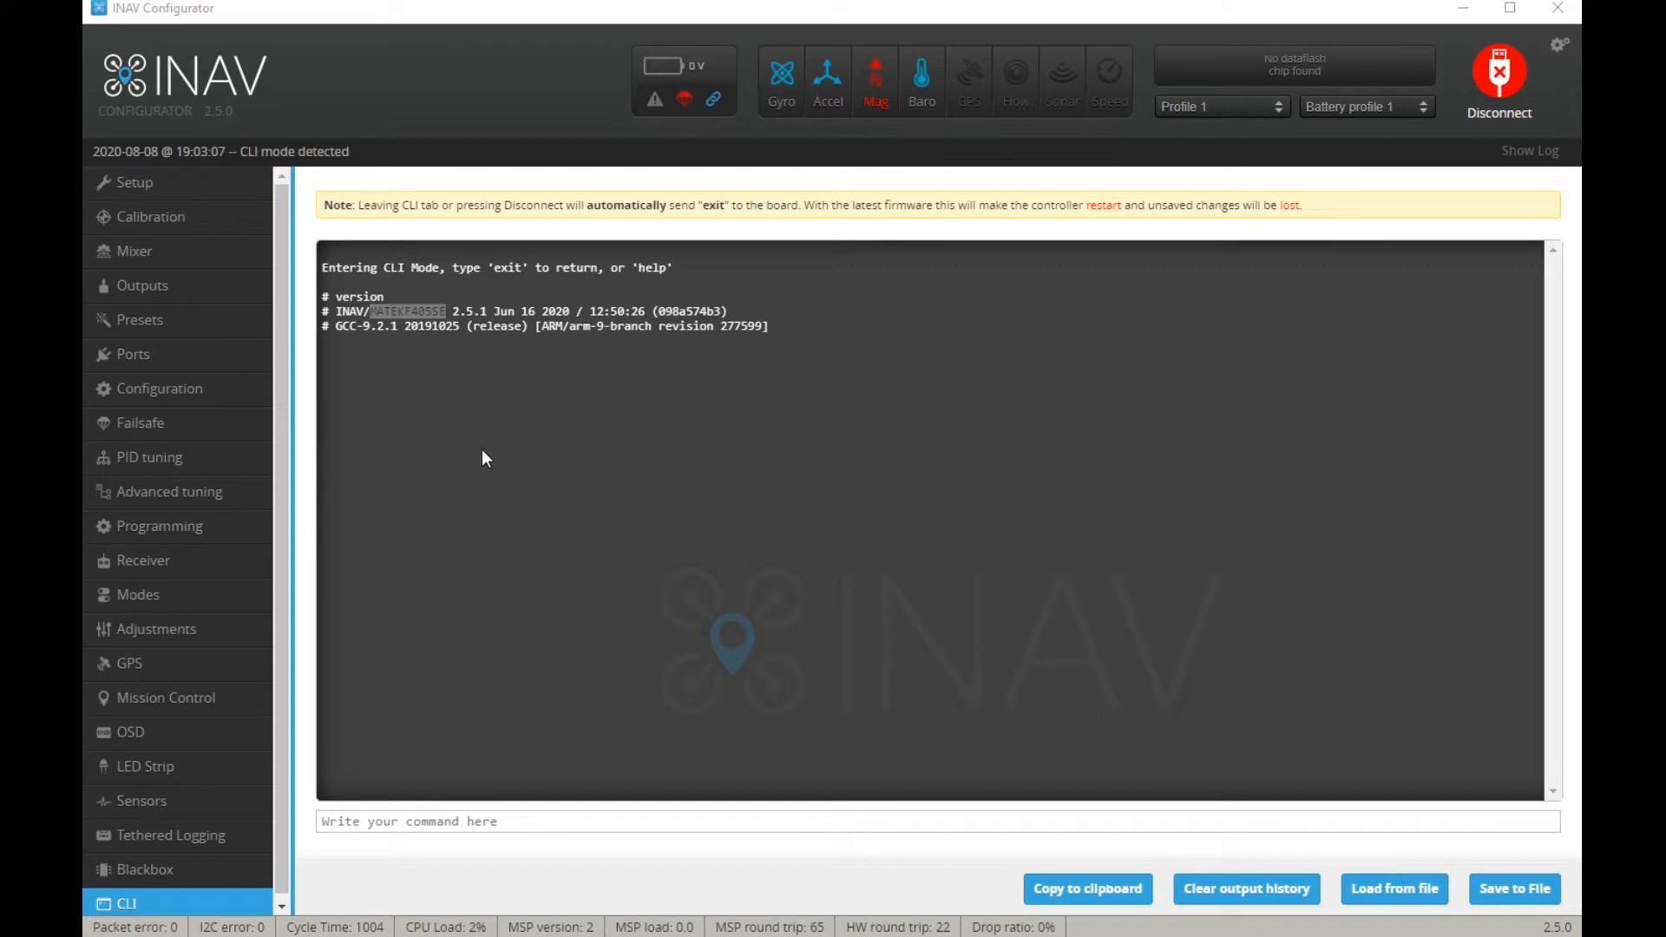
- Disconnect, then choose board MATEKF405SE and release 2.5.2 stable in the firmware flasher
left_click(1498, 80)
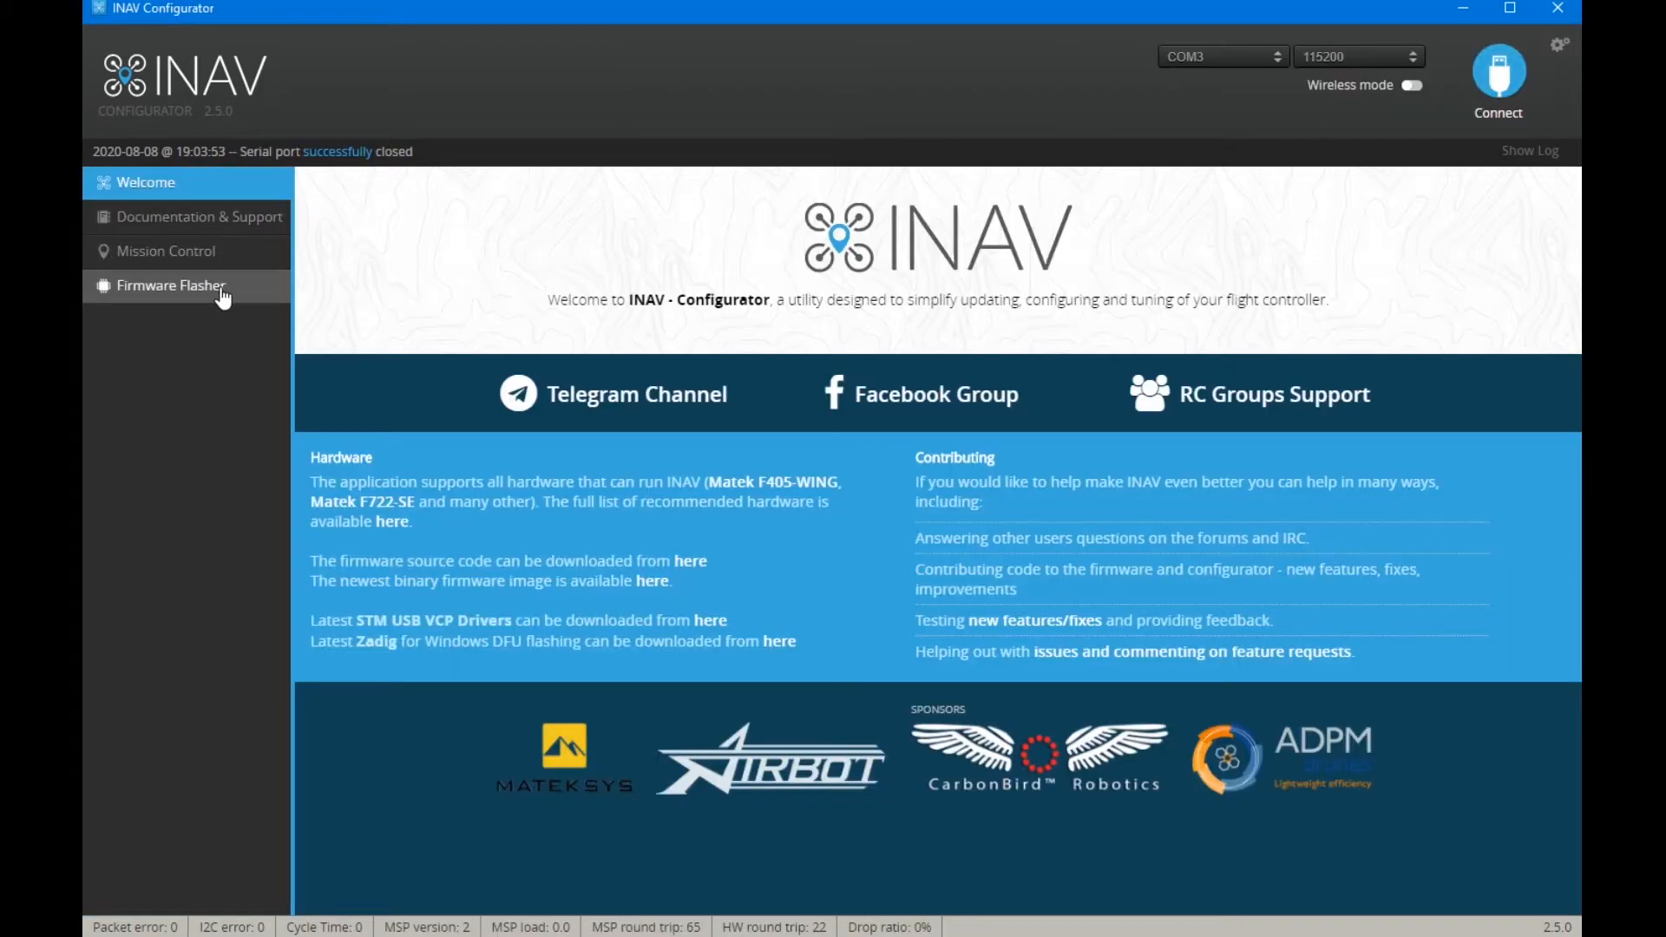
left_click(172, 285)
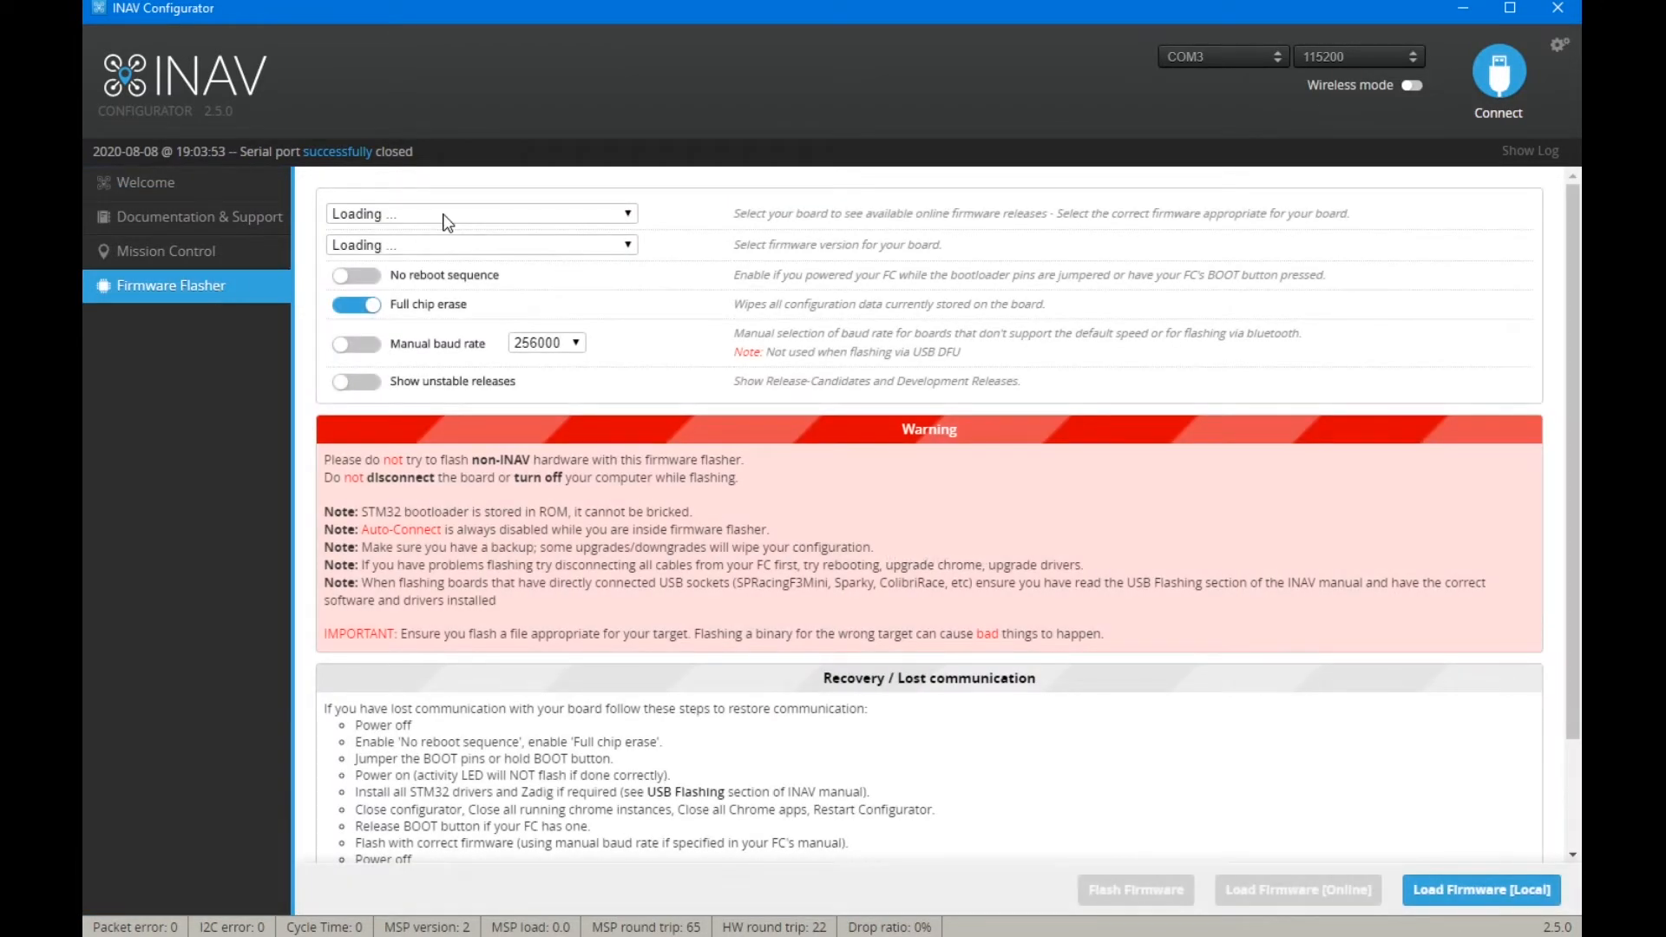
left_click(479, 213)
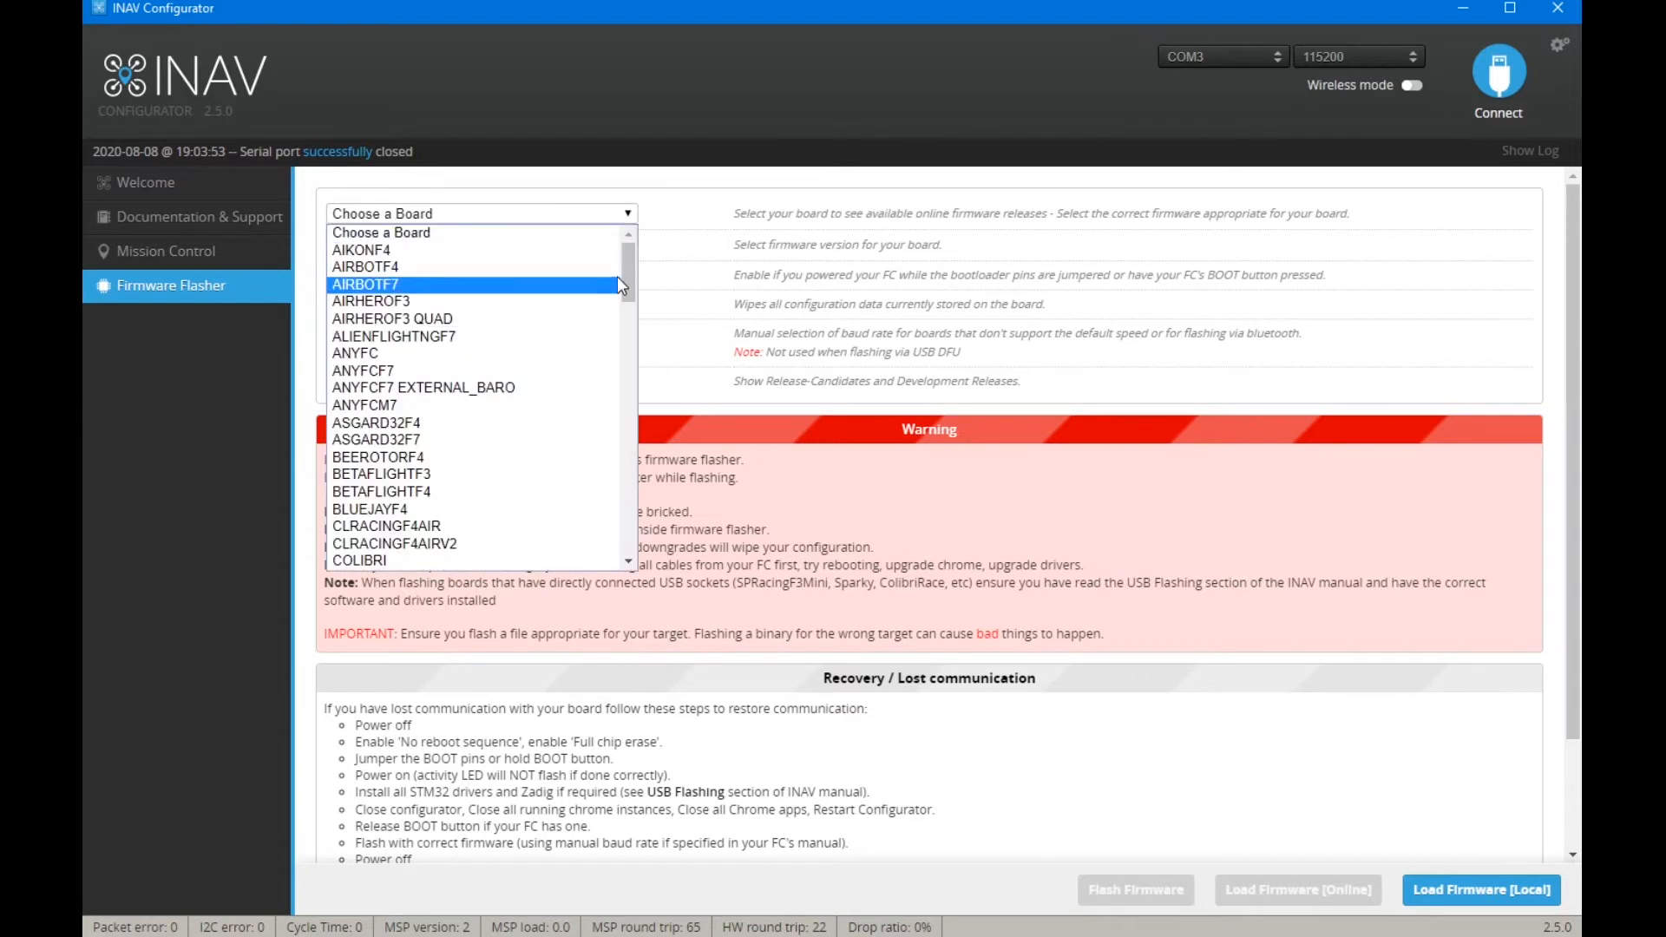
scroll("down", 3)
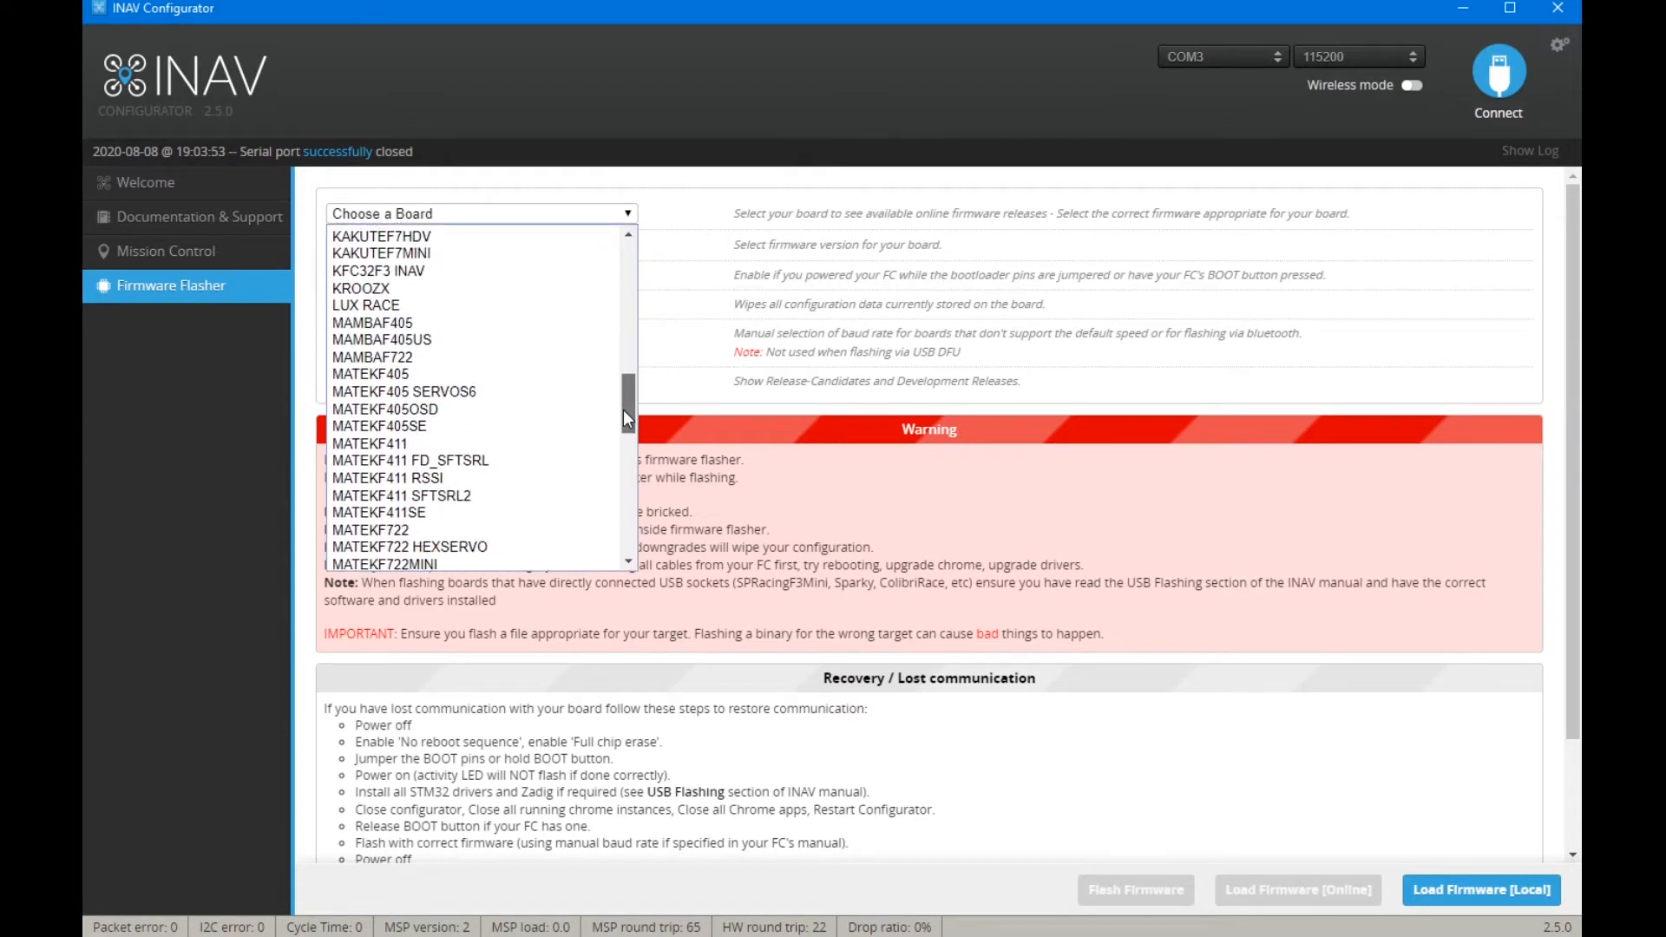
scroll("down", 3)
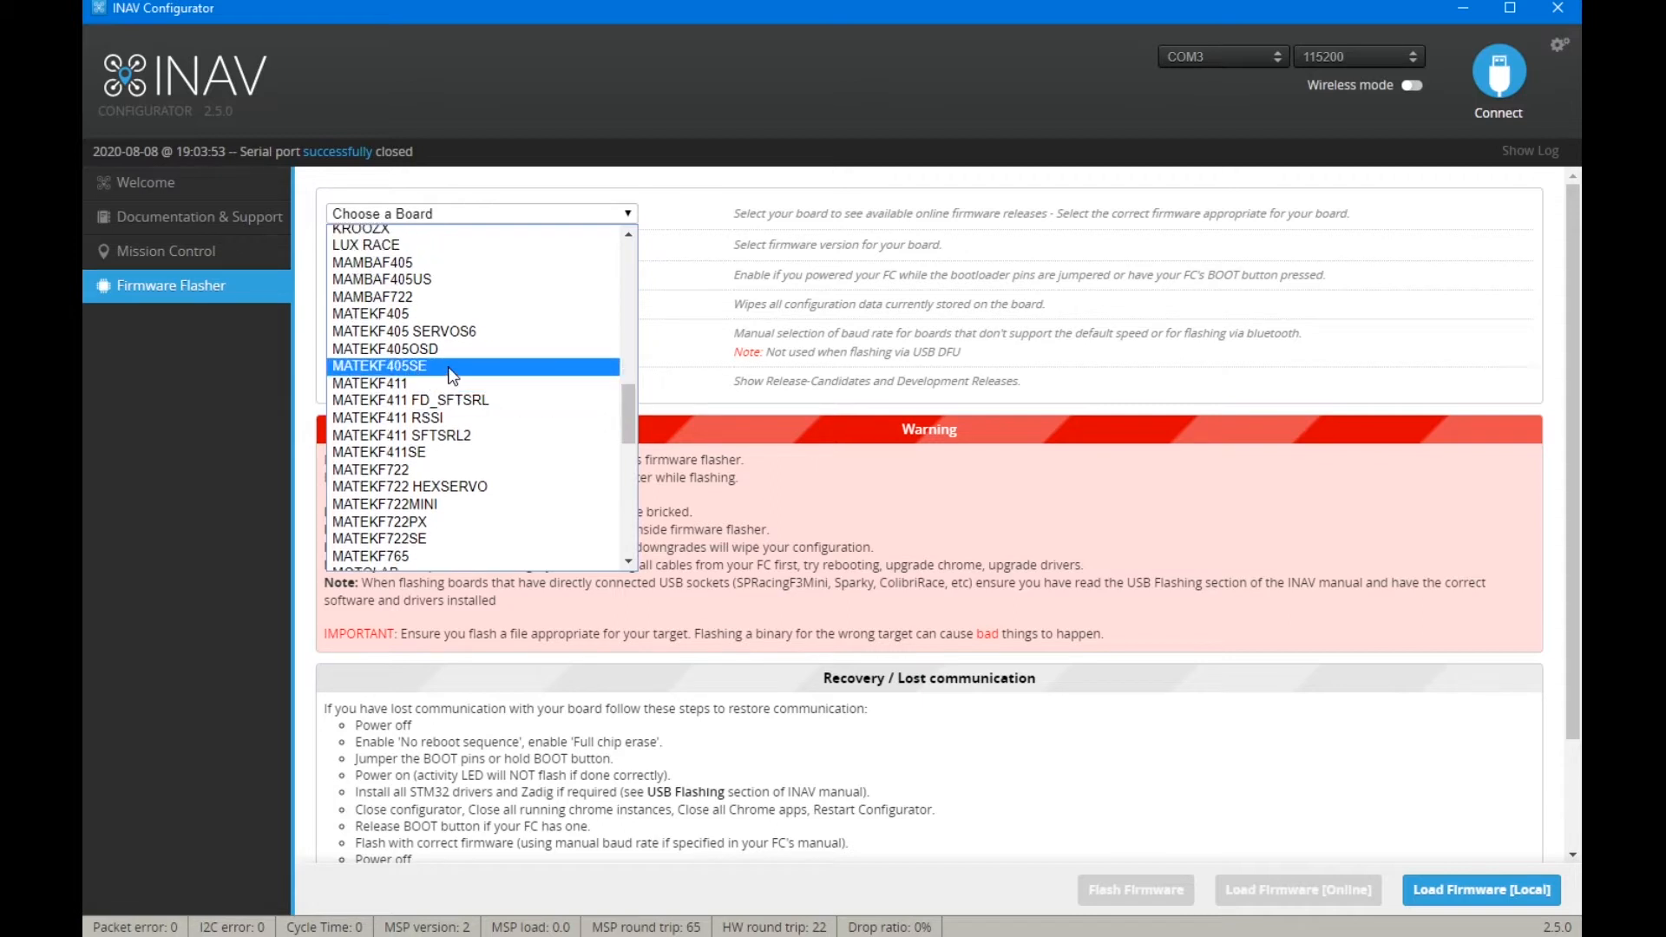
left_click(380, 366)
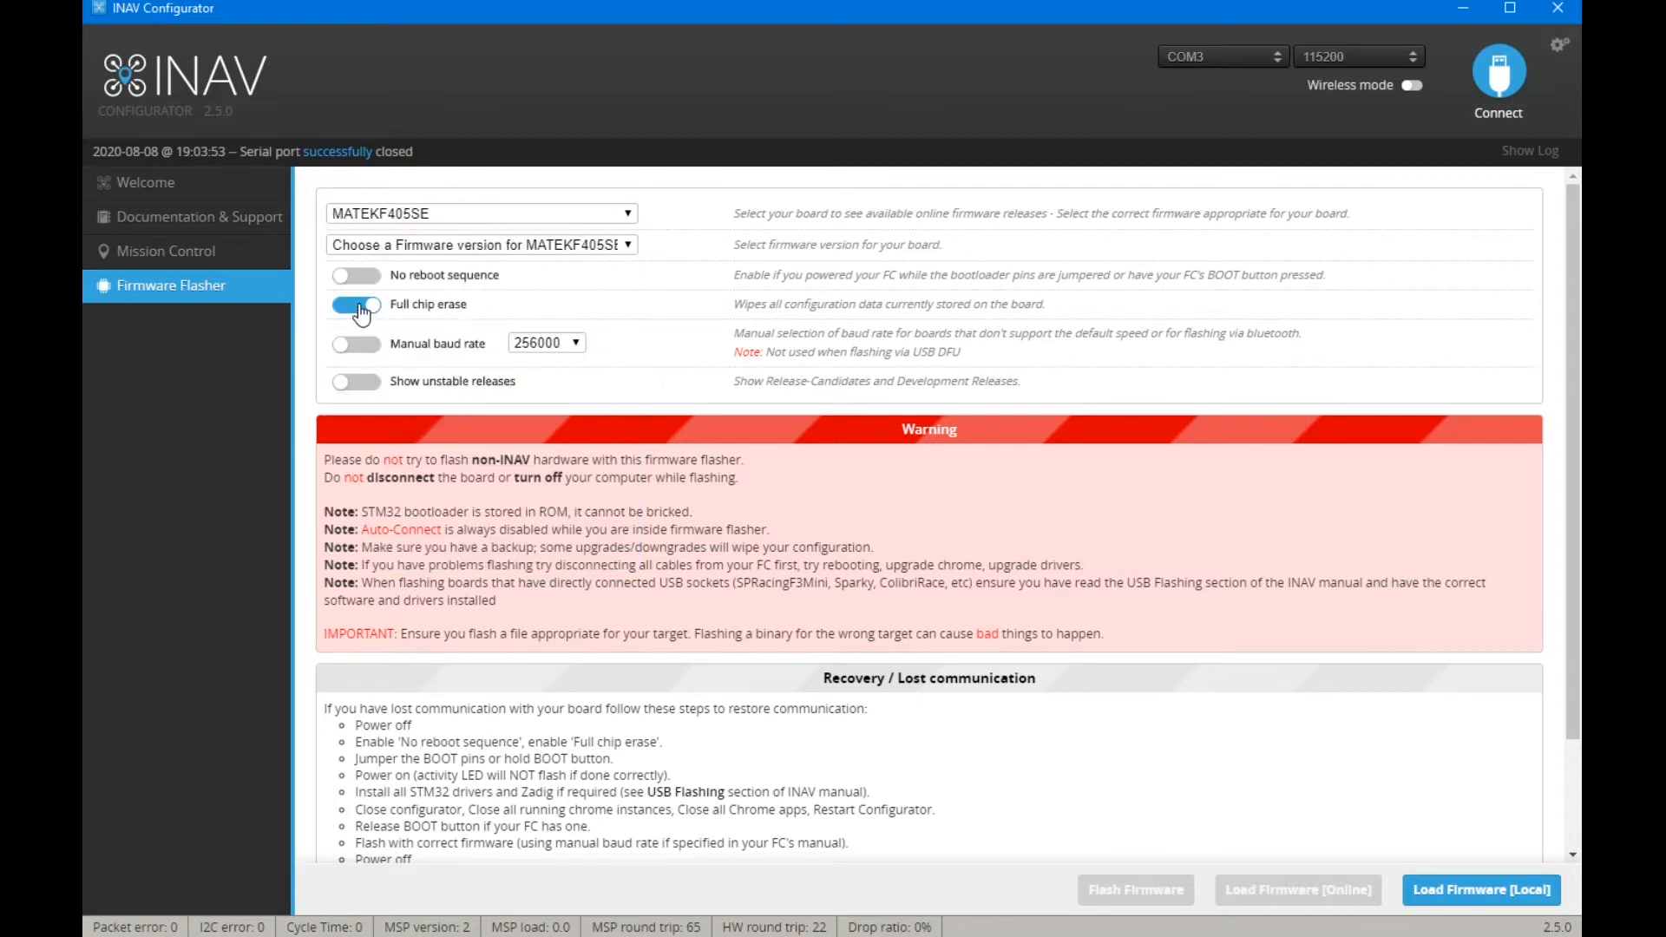
left_click(479, 245)
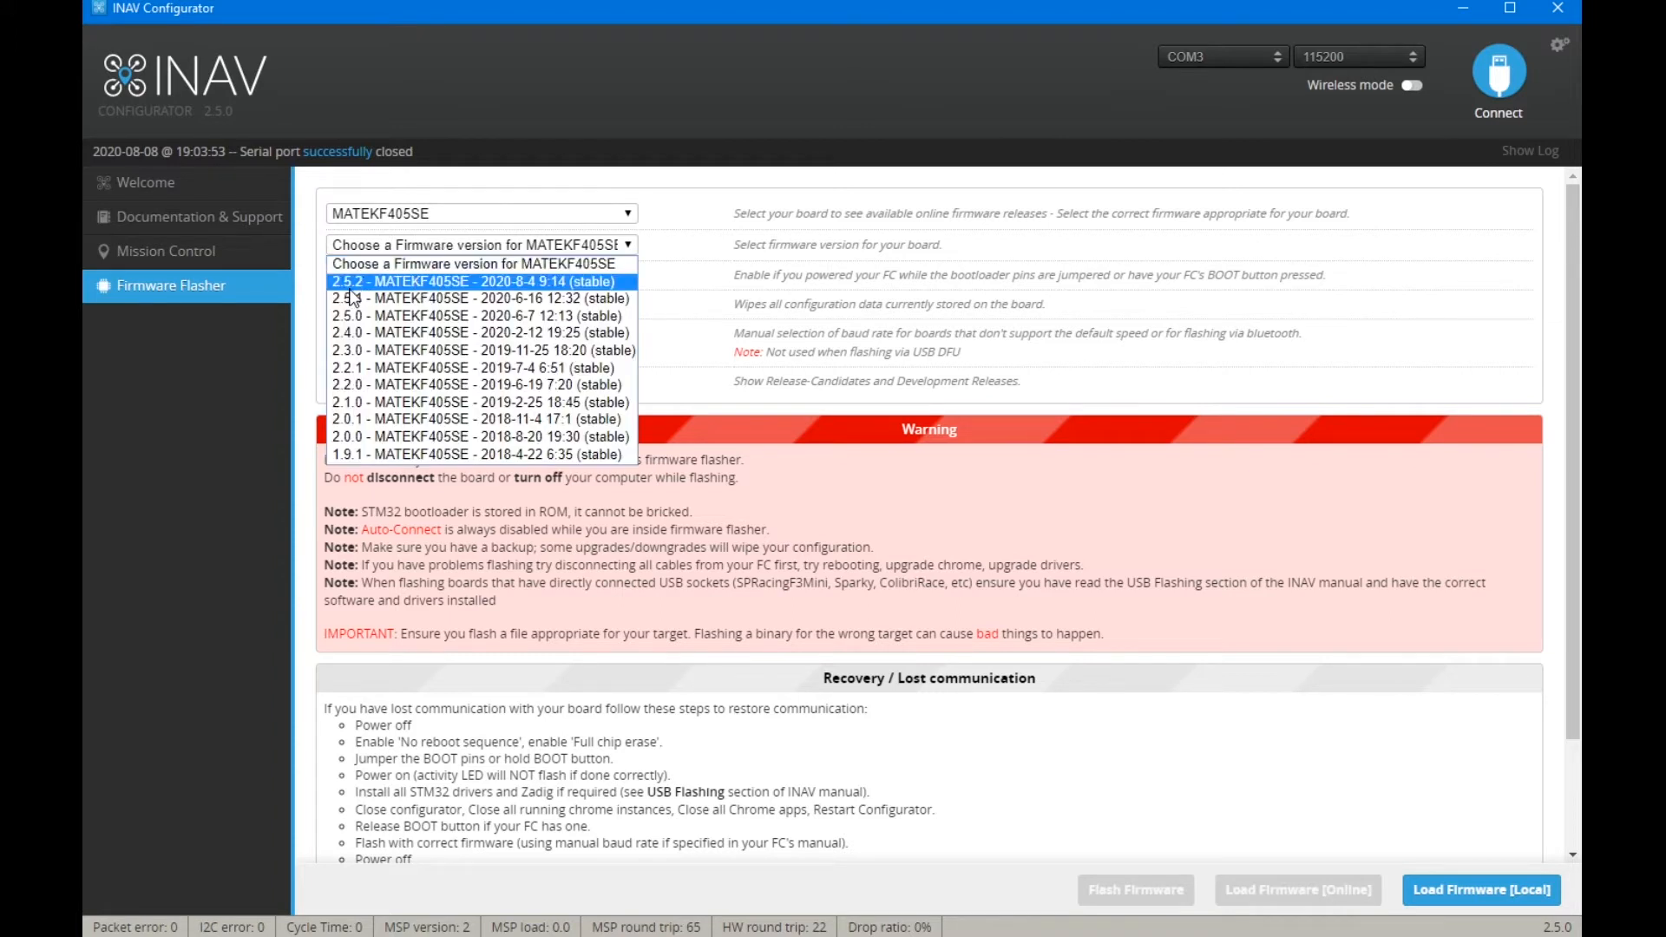
left_click(479, 281)
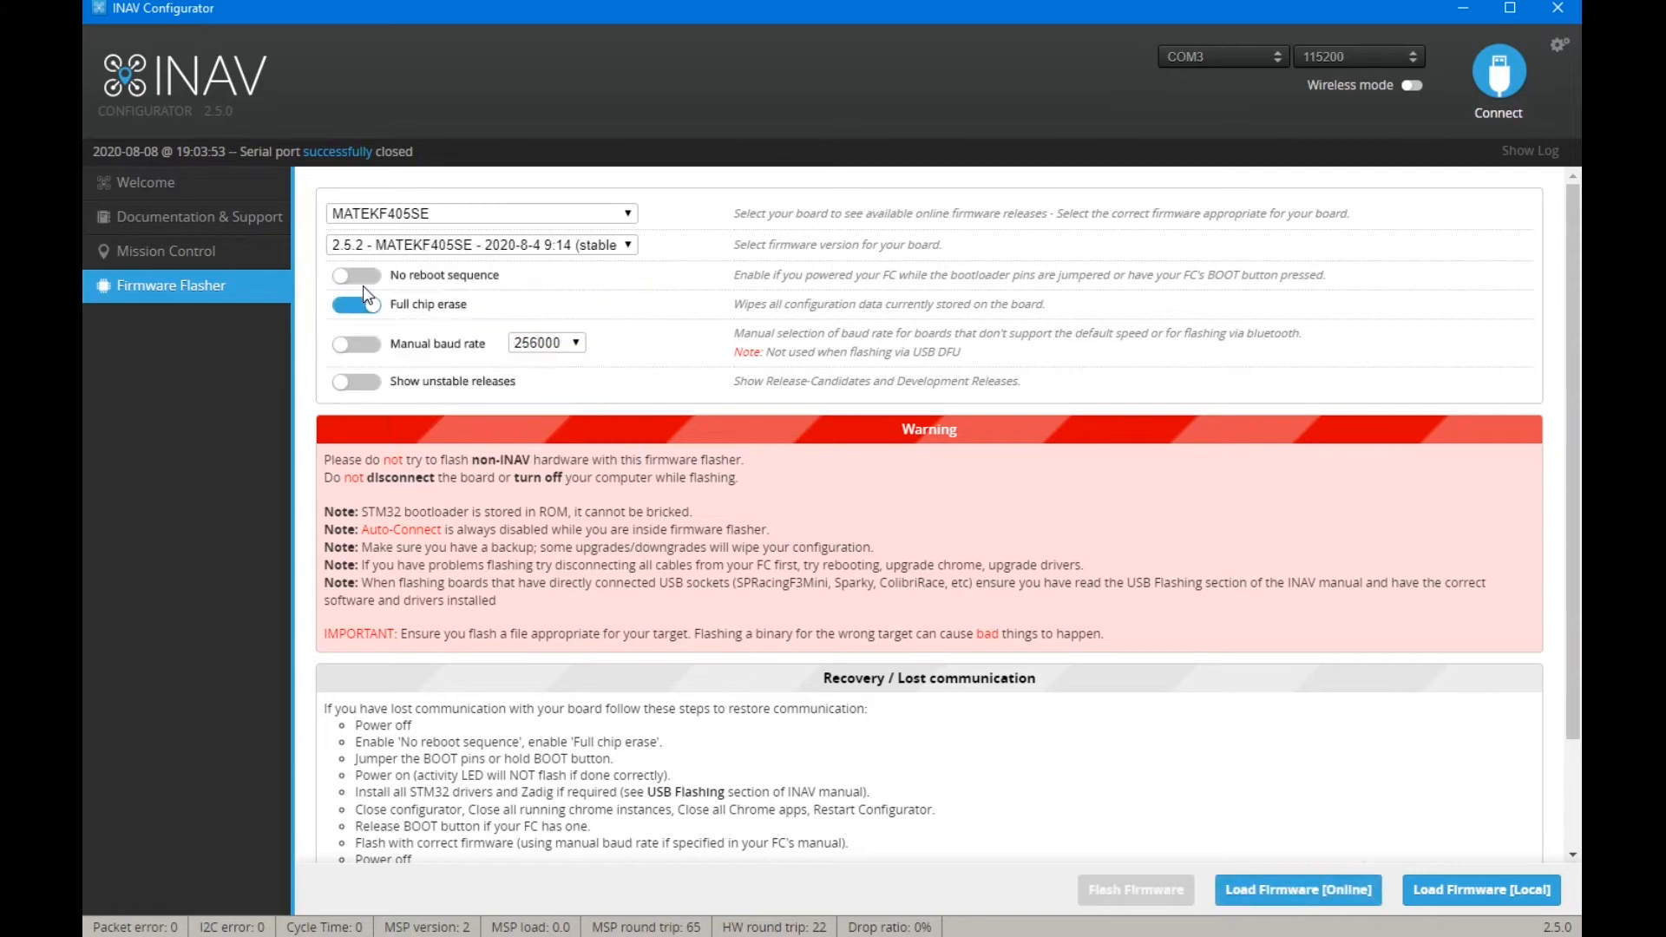
mouse_move(1297, 889)
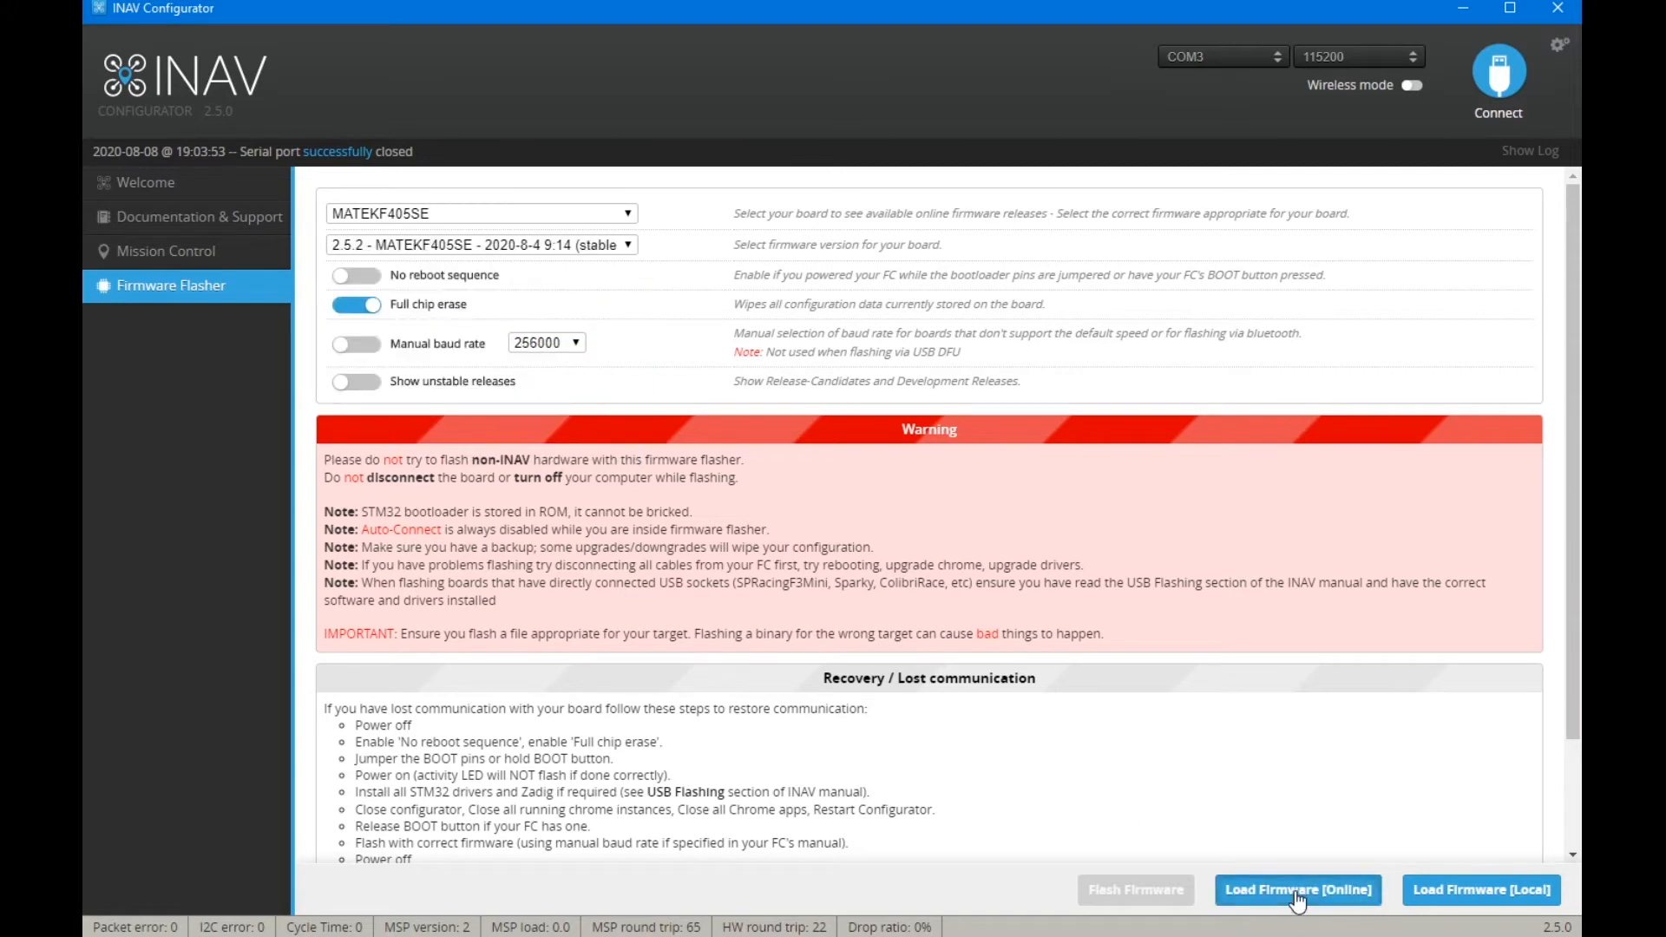
- Load the 2.5.2 MATEKF405SE firmware online and review its release notes
left_click(1297, 888)
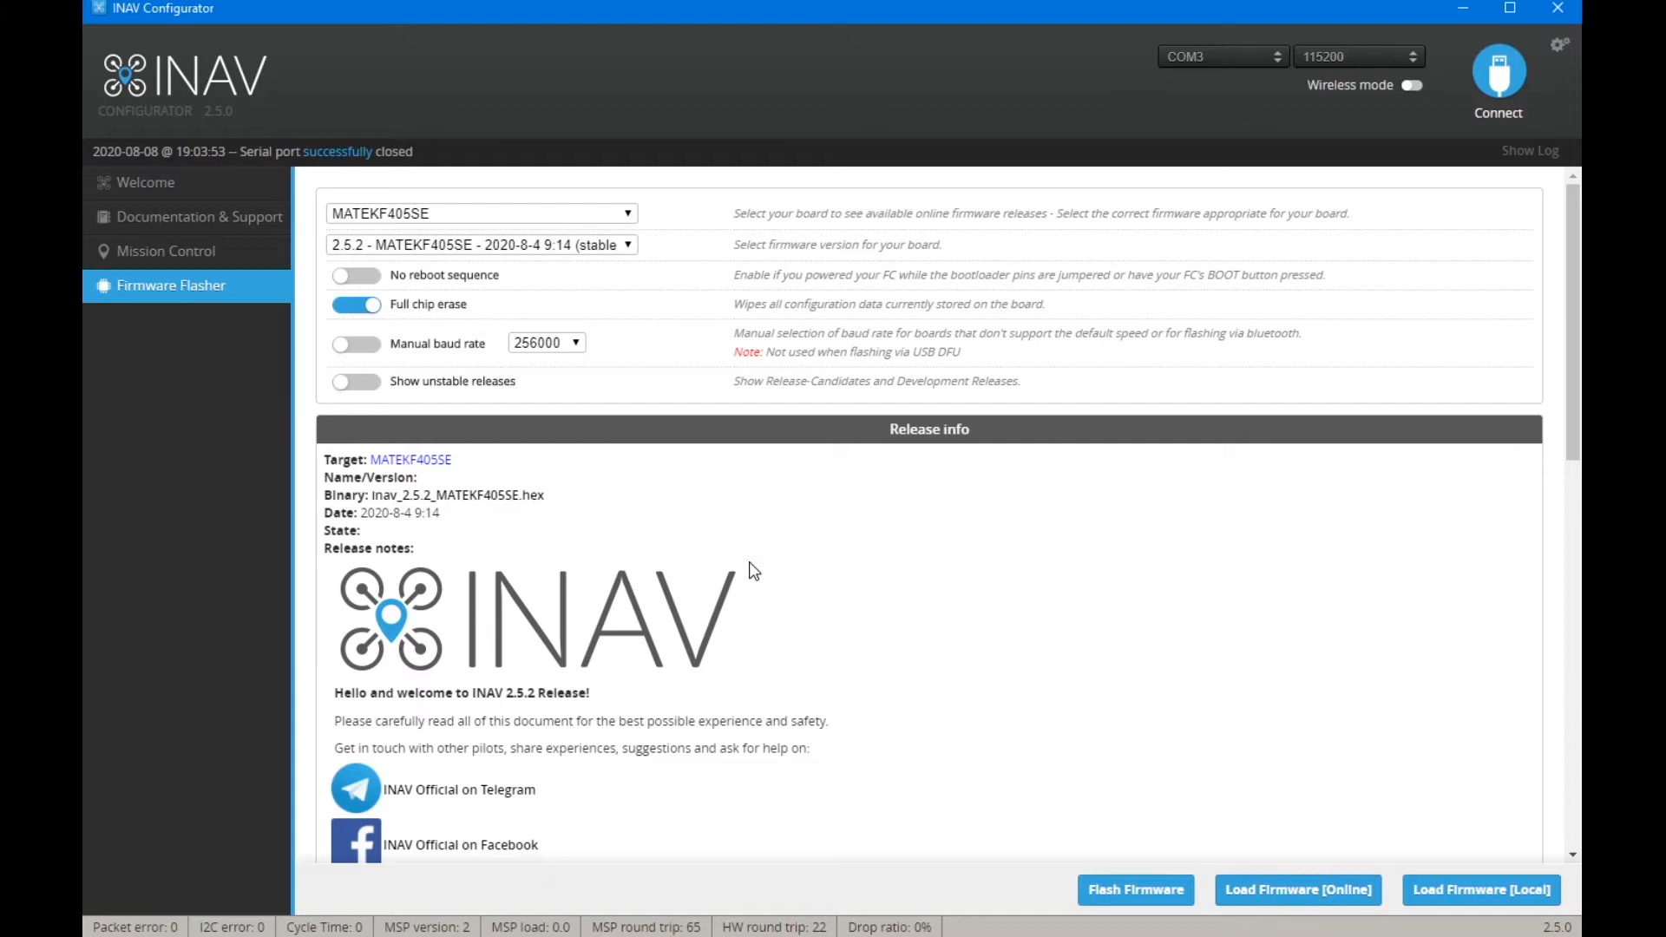
scroll("down", 3)
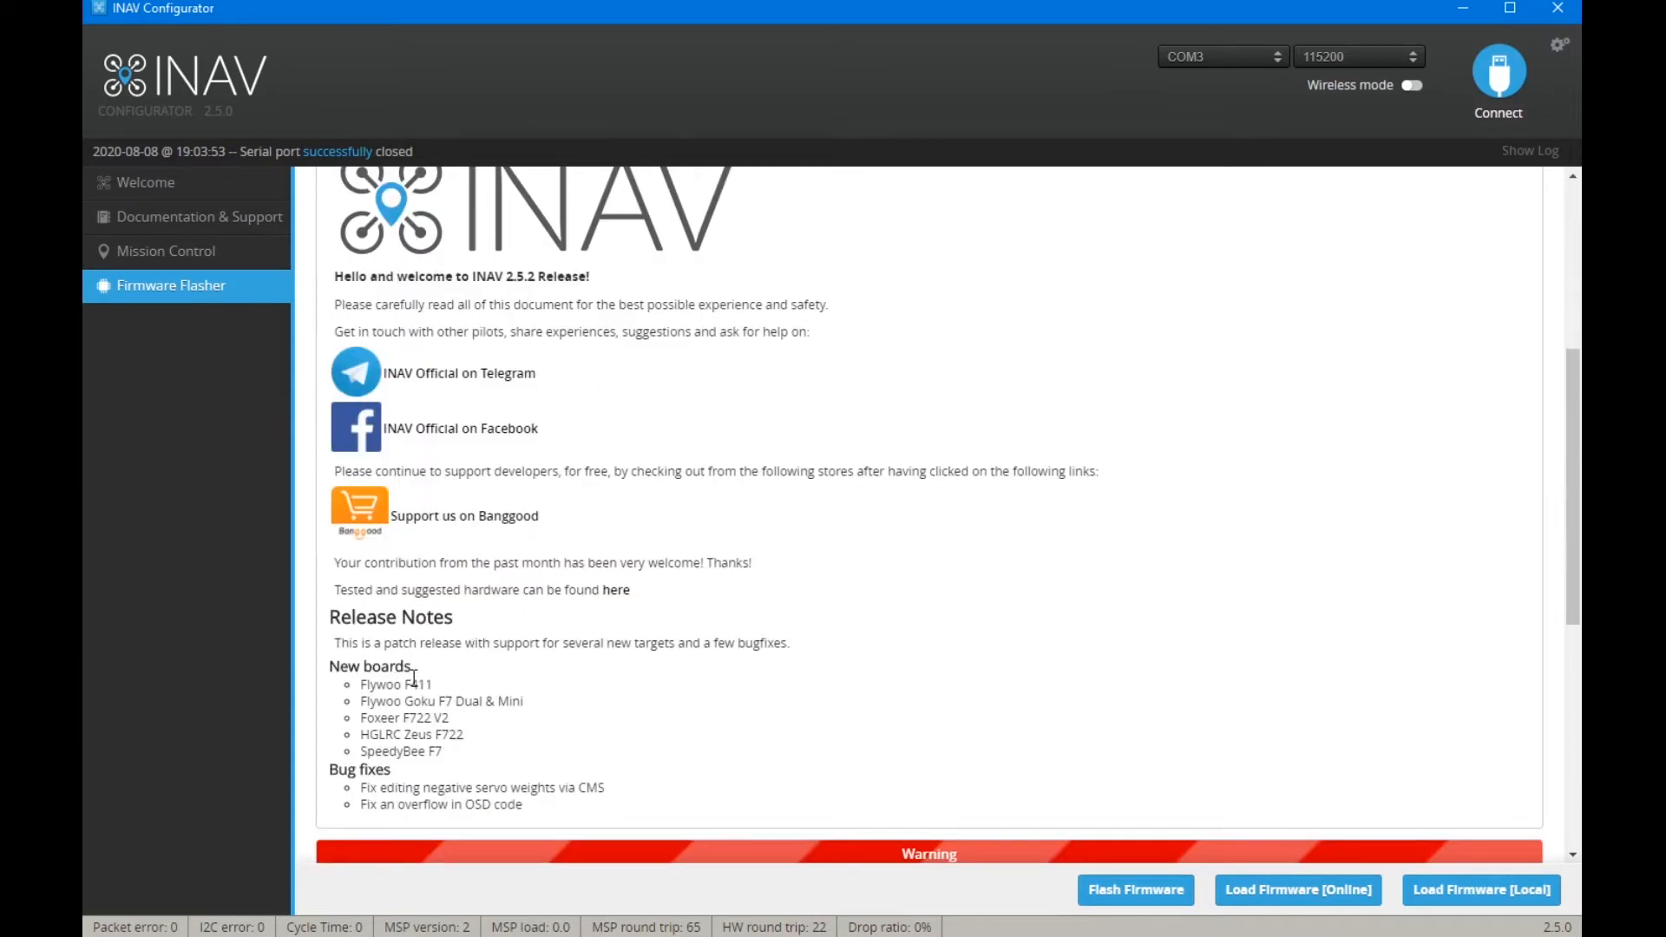
mouse_move(444, 688)
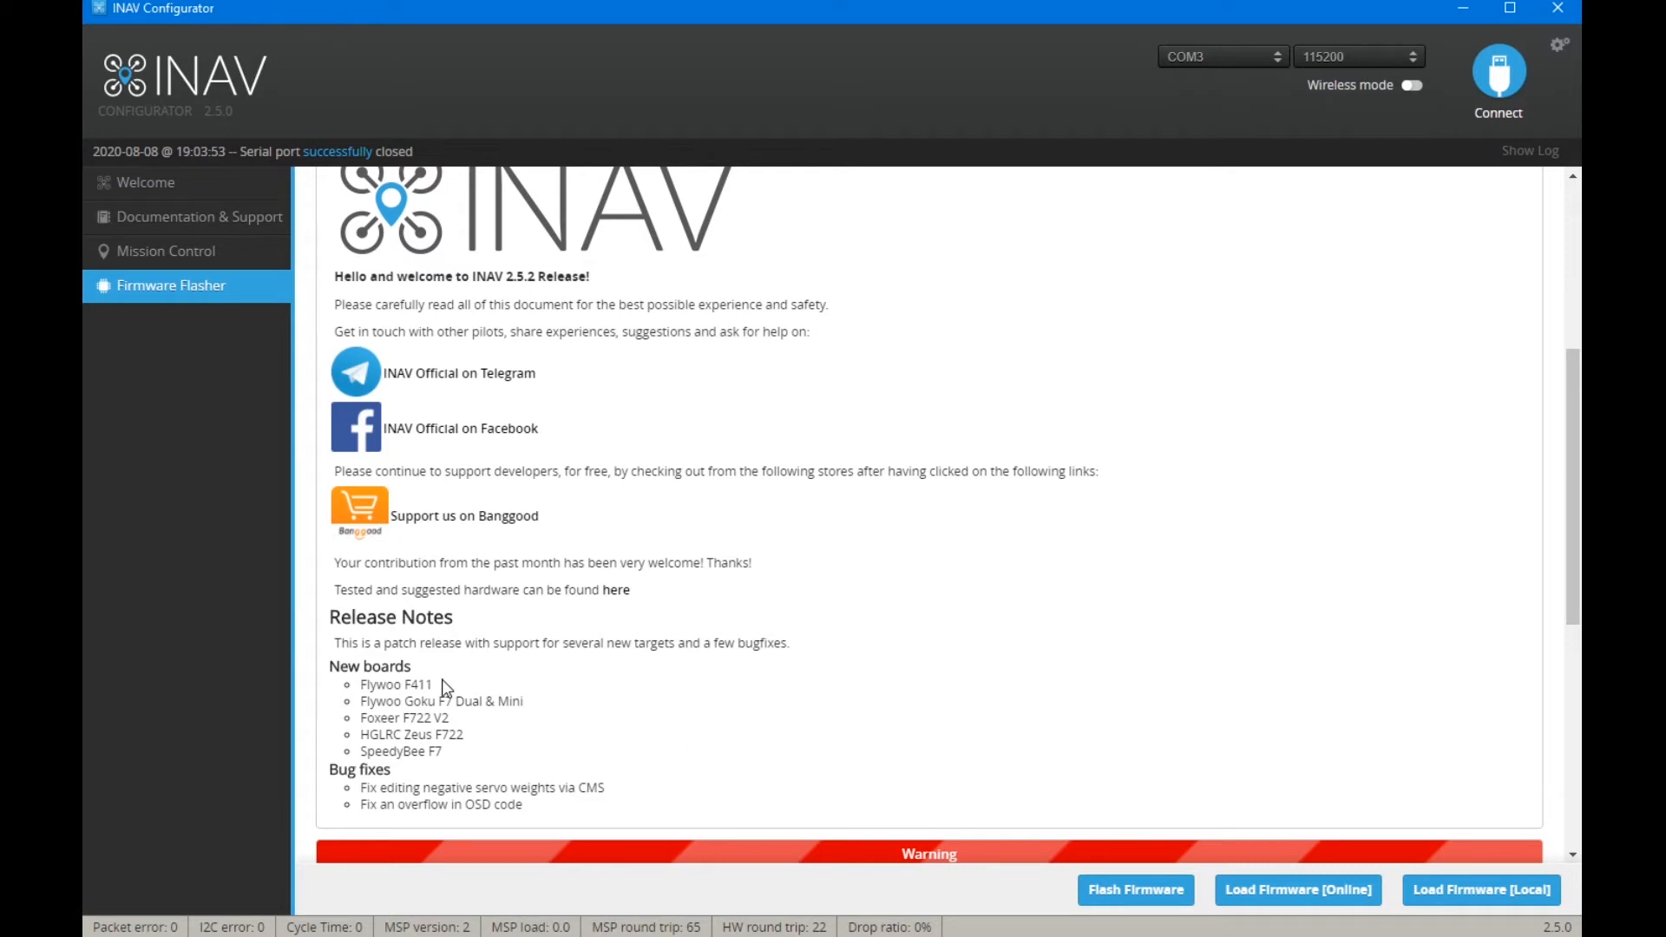
mouse_move(520, 752)
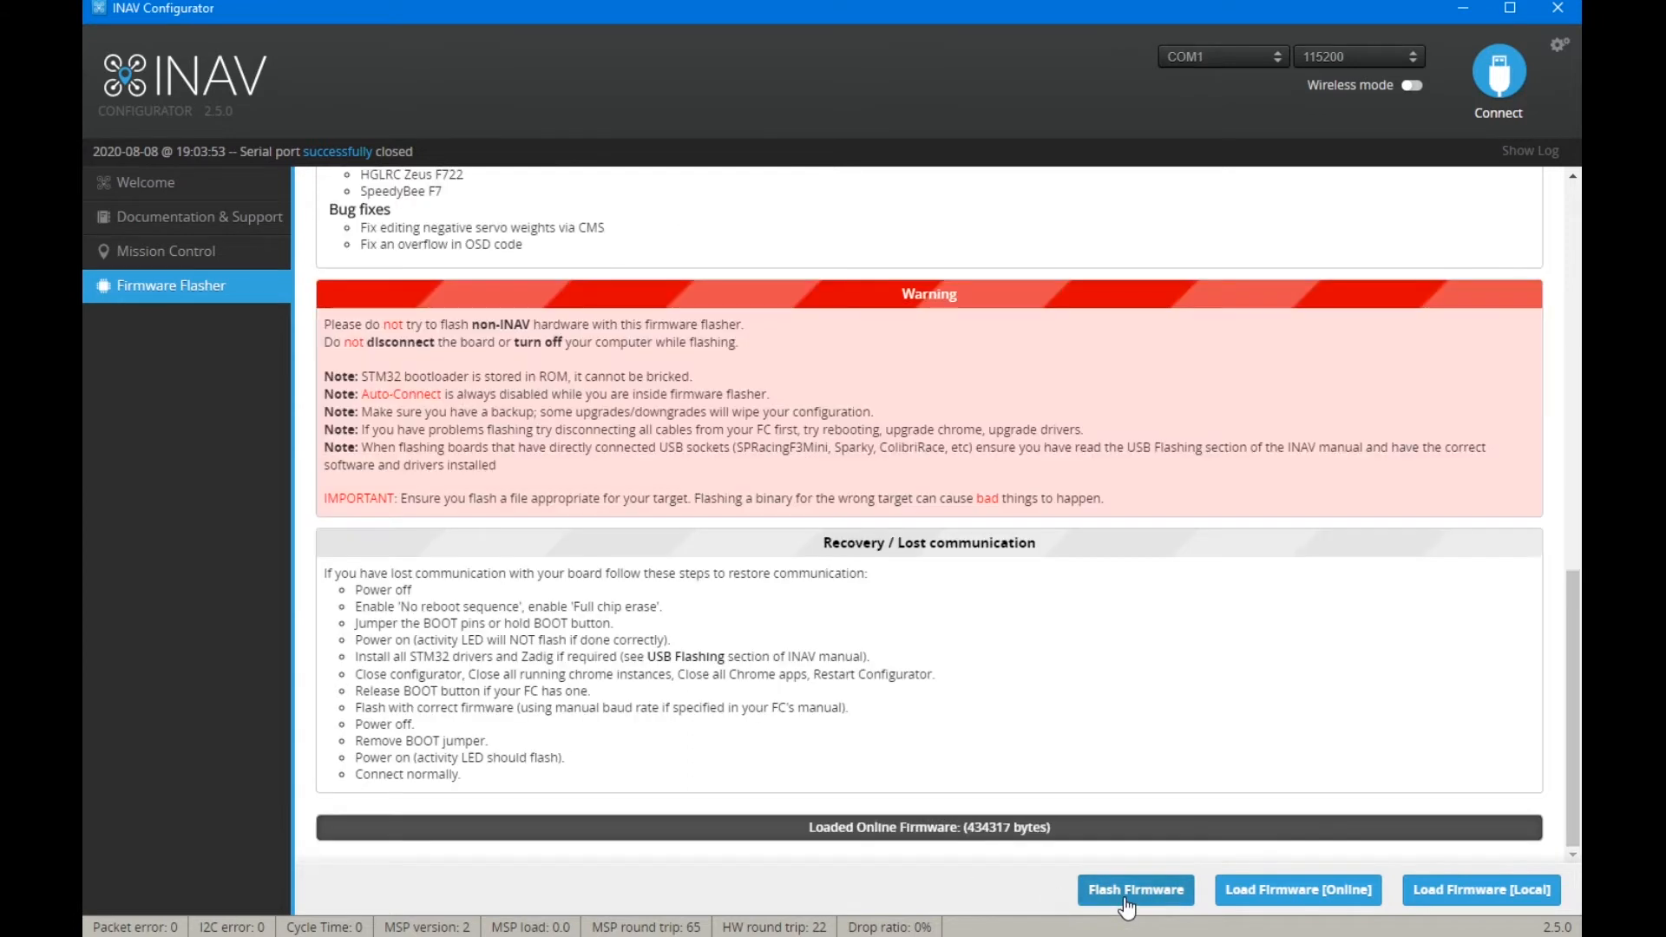
- Flash the loaded 2.5.2 firmware onto the board in DFU mode
left_click(1133, 889)
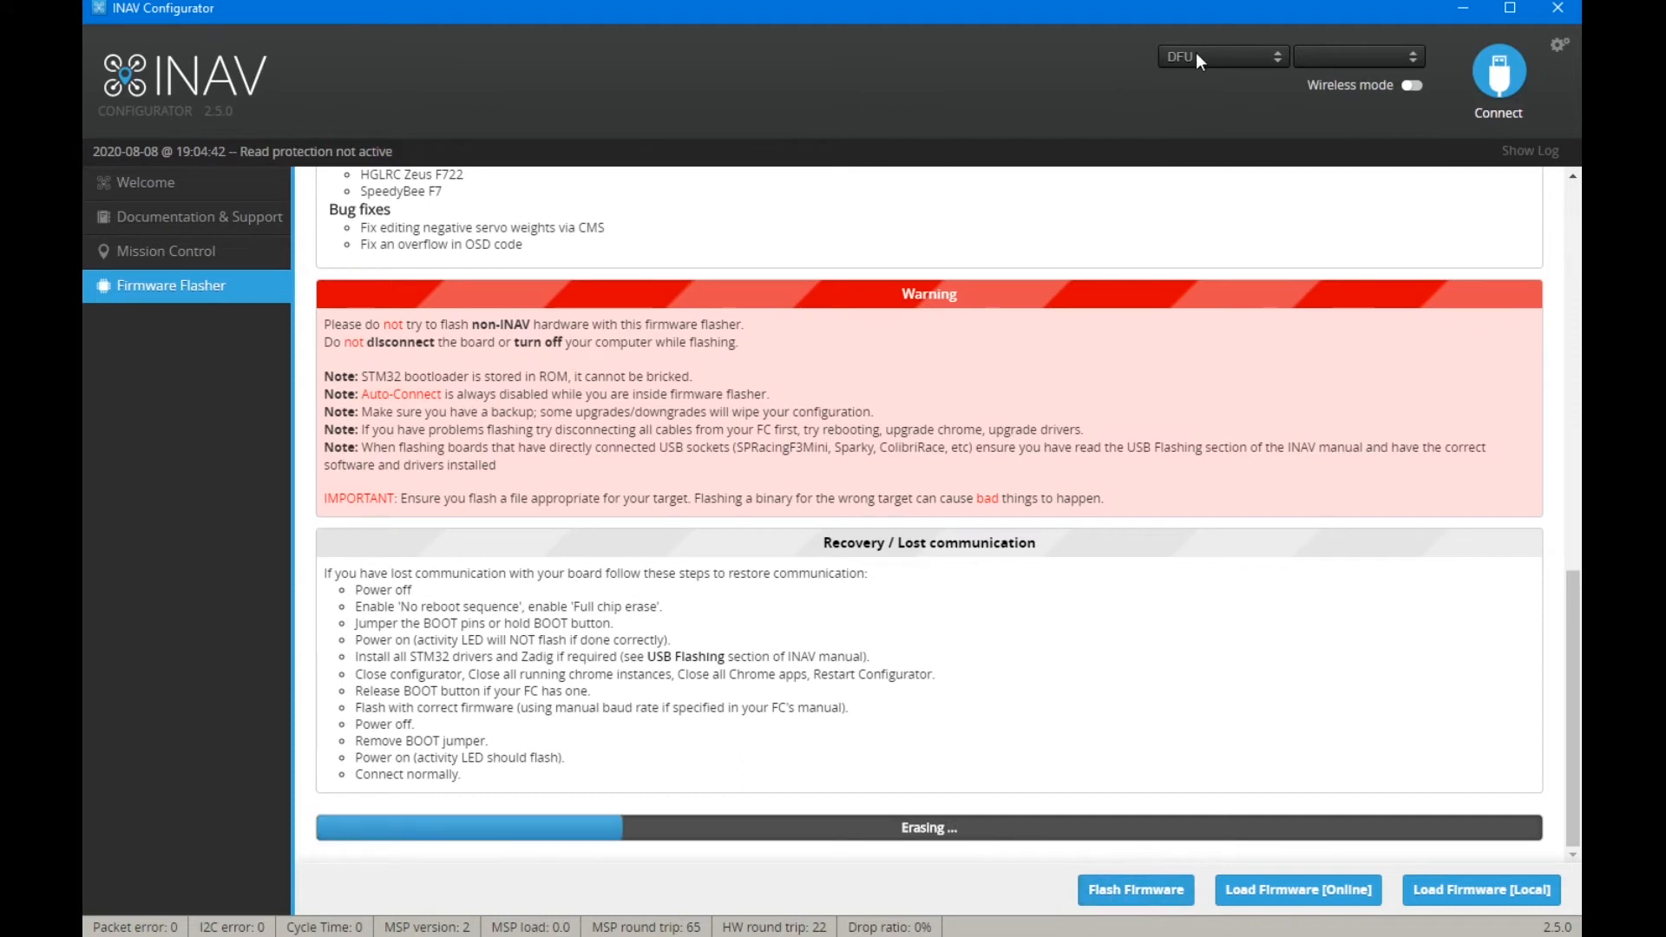
mouse_move(1187, 70)
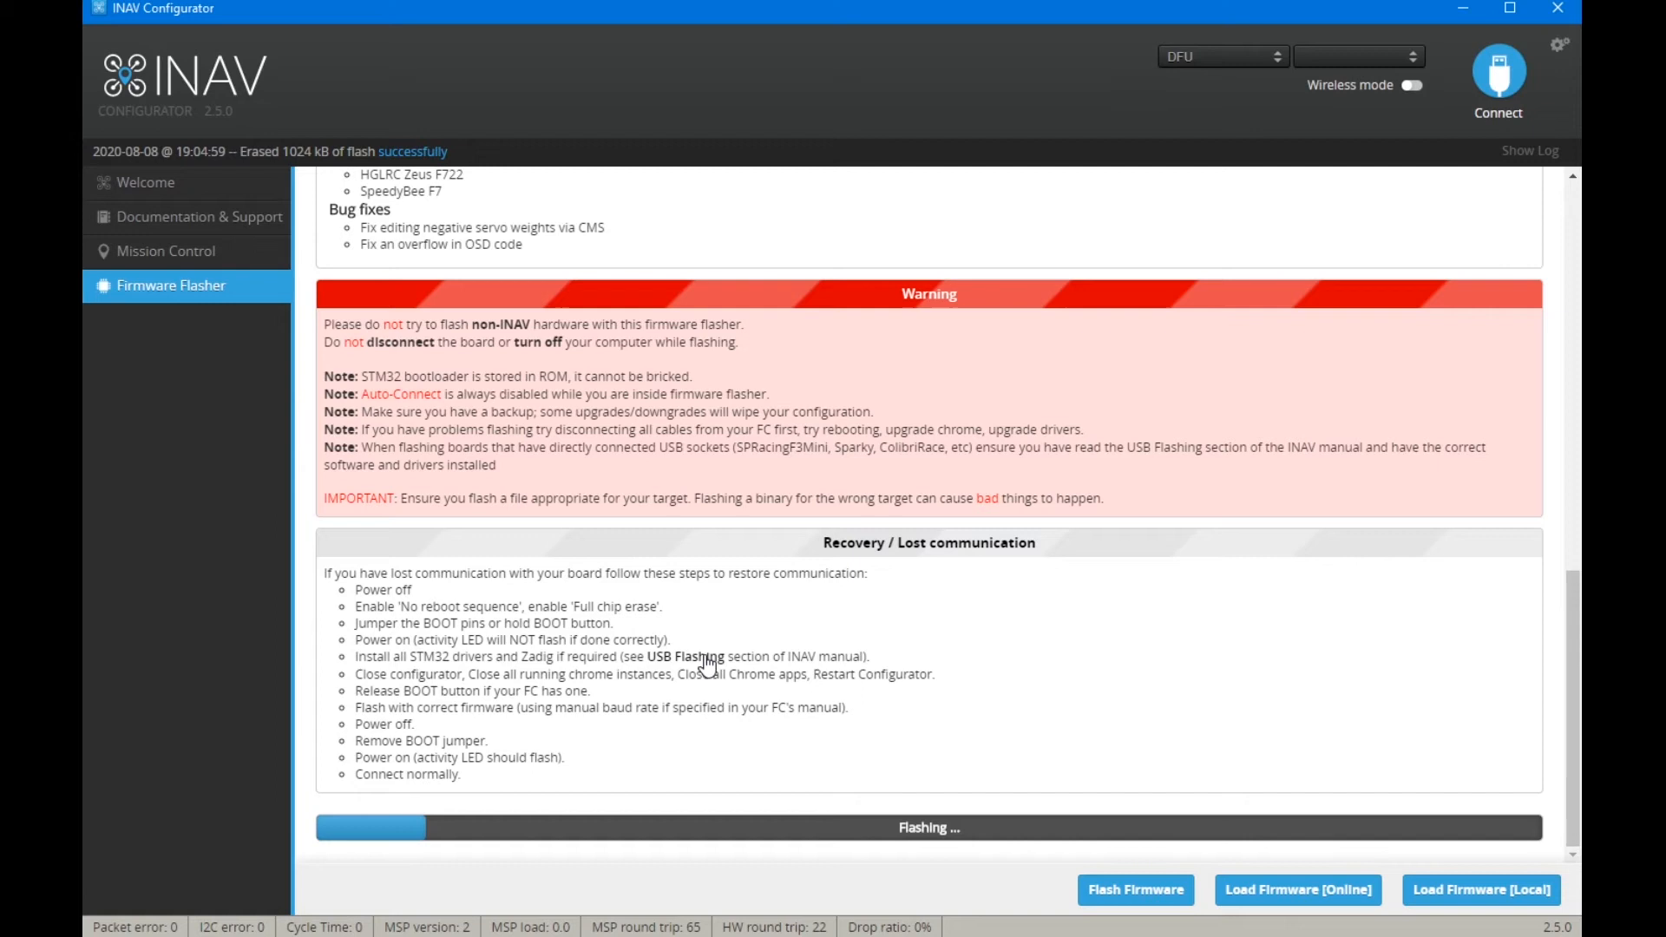
mouse_move(752, 812)
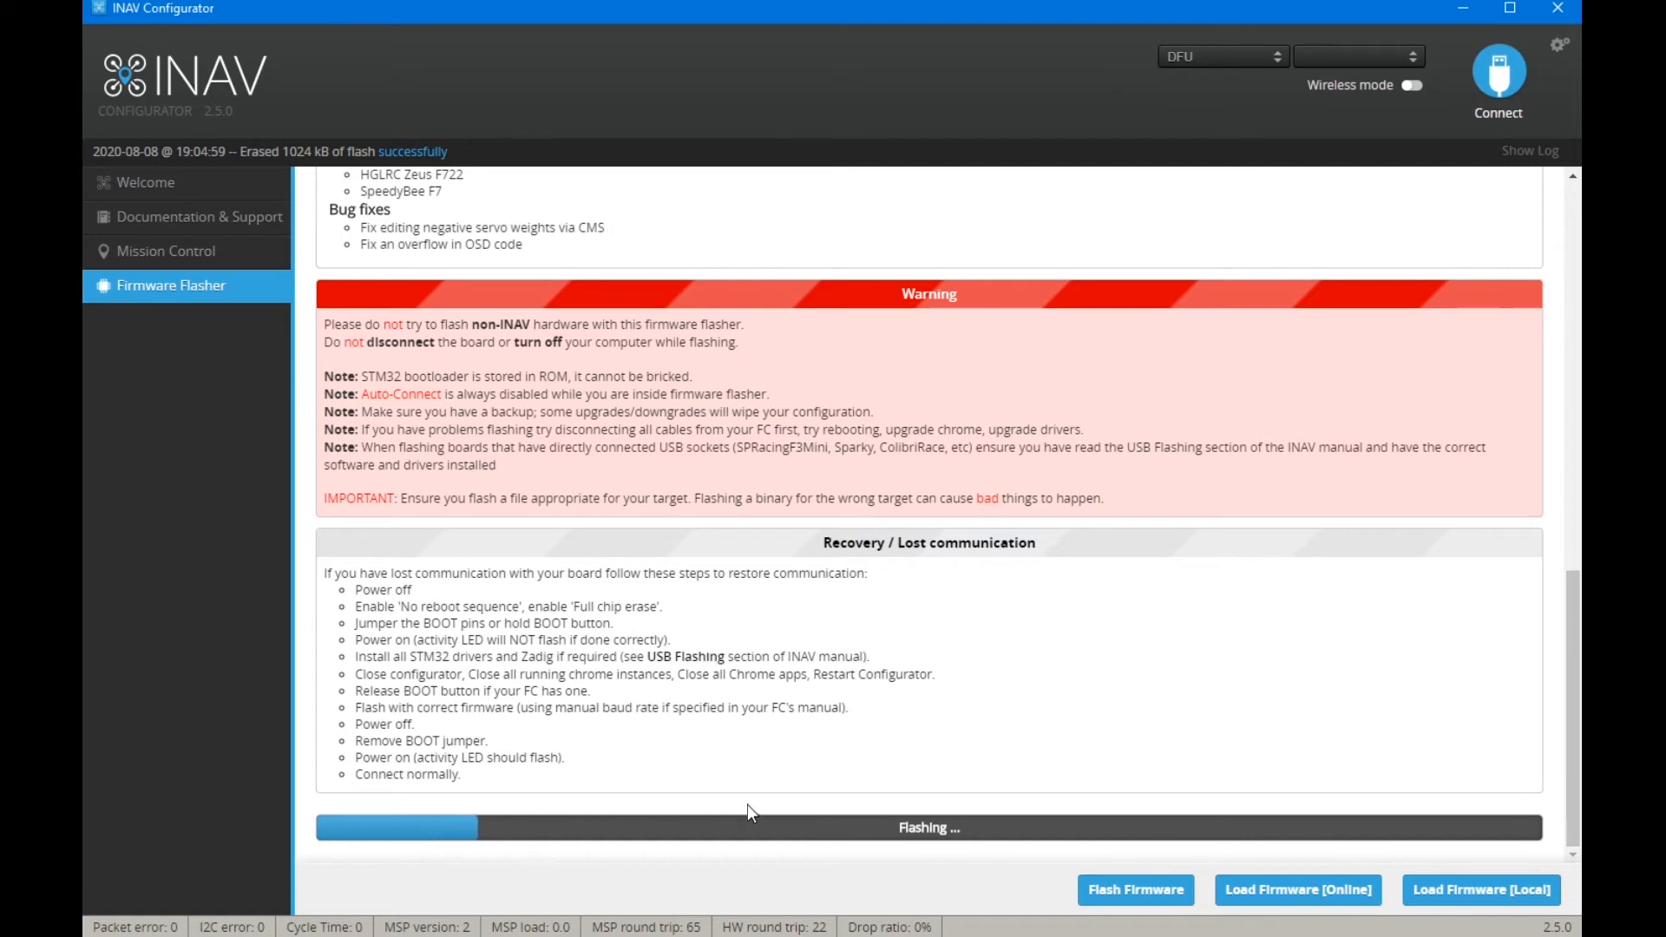
mouse_move(736, 798)
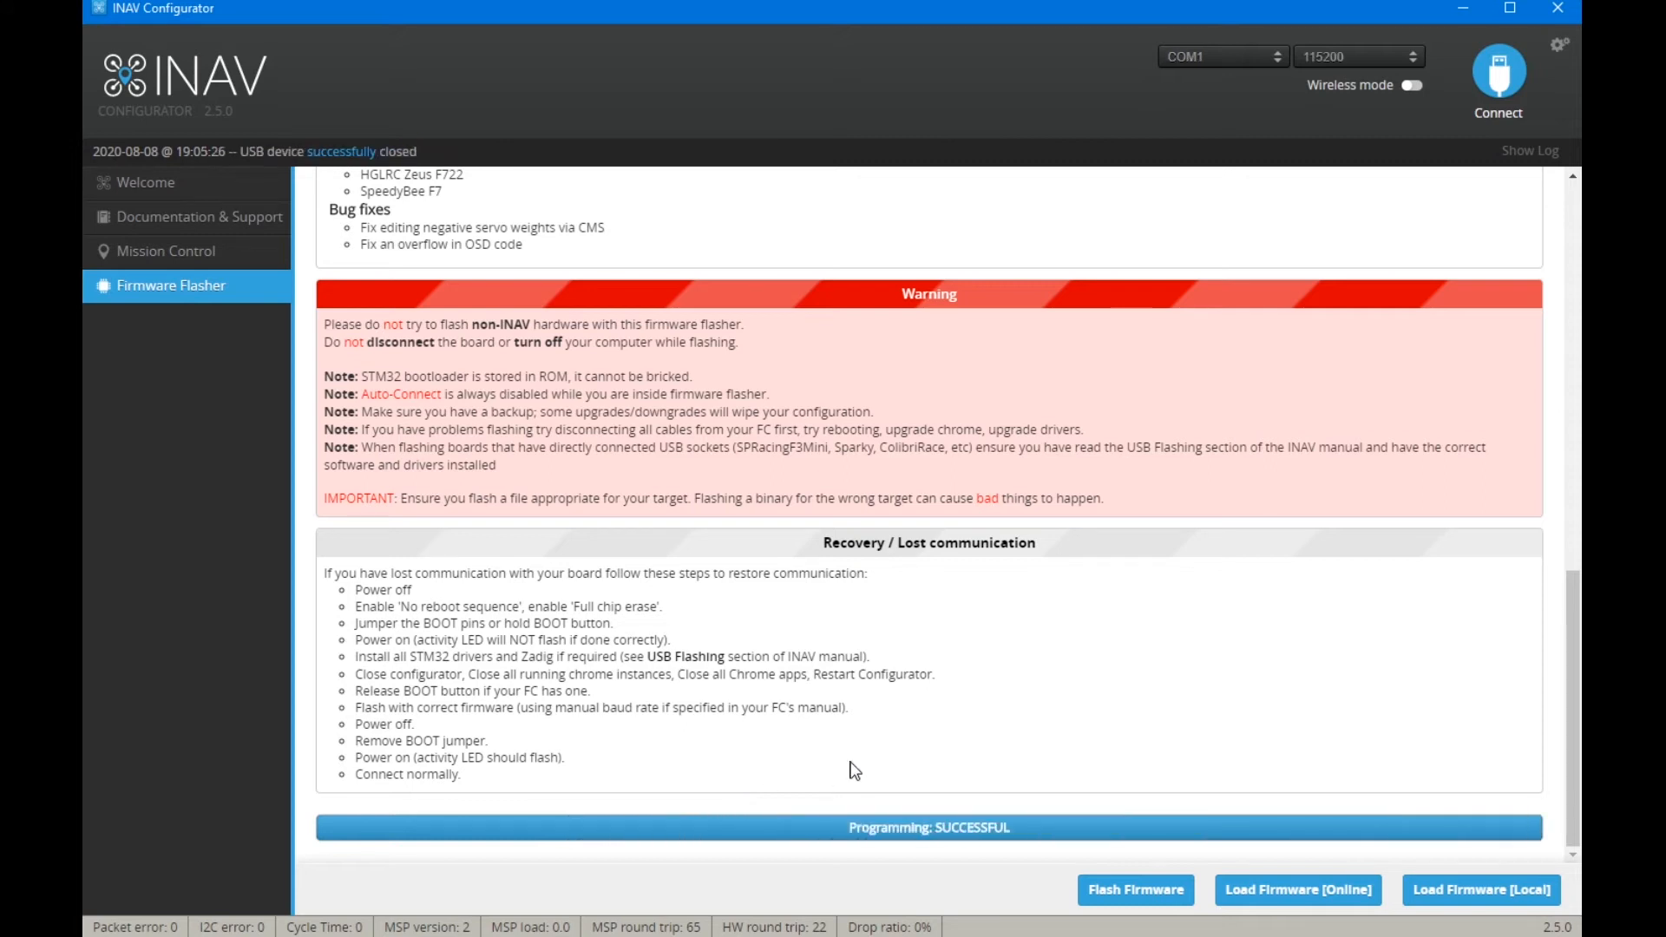
- Reconnect to the freshly flashed board, bringing up the Default values UAV-type prompt
left_click(1219, 56)
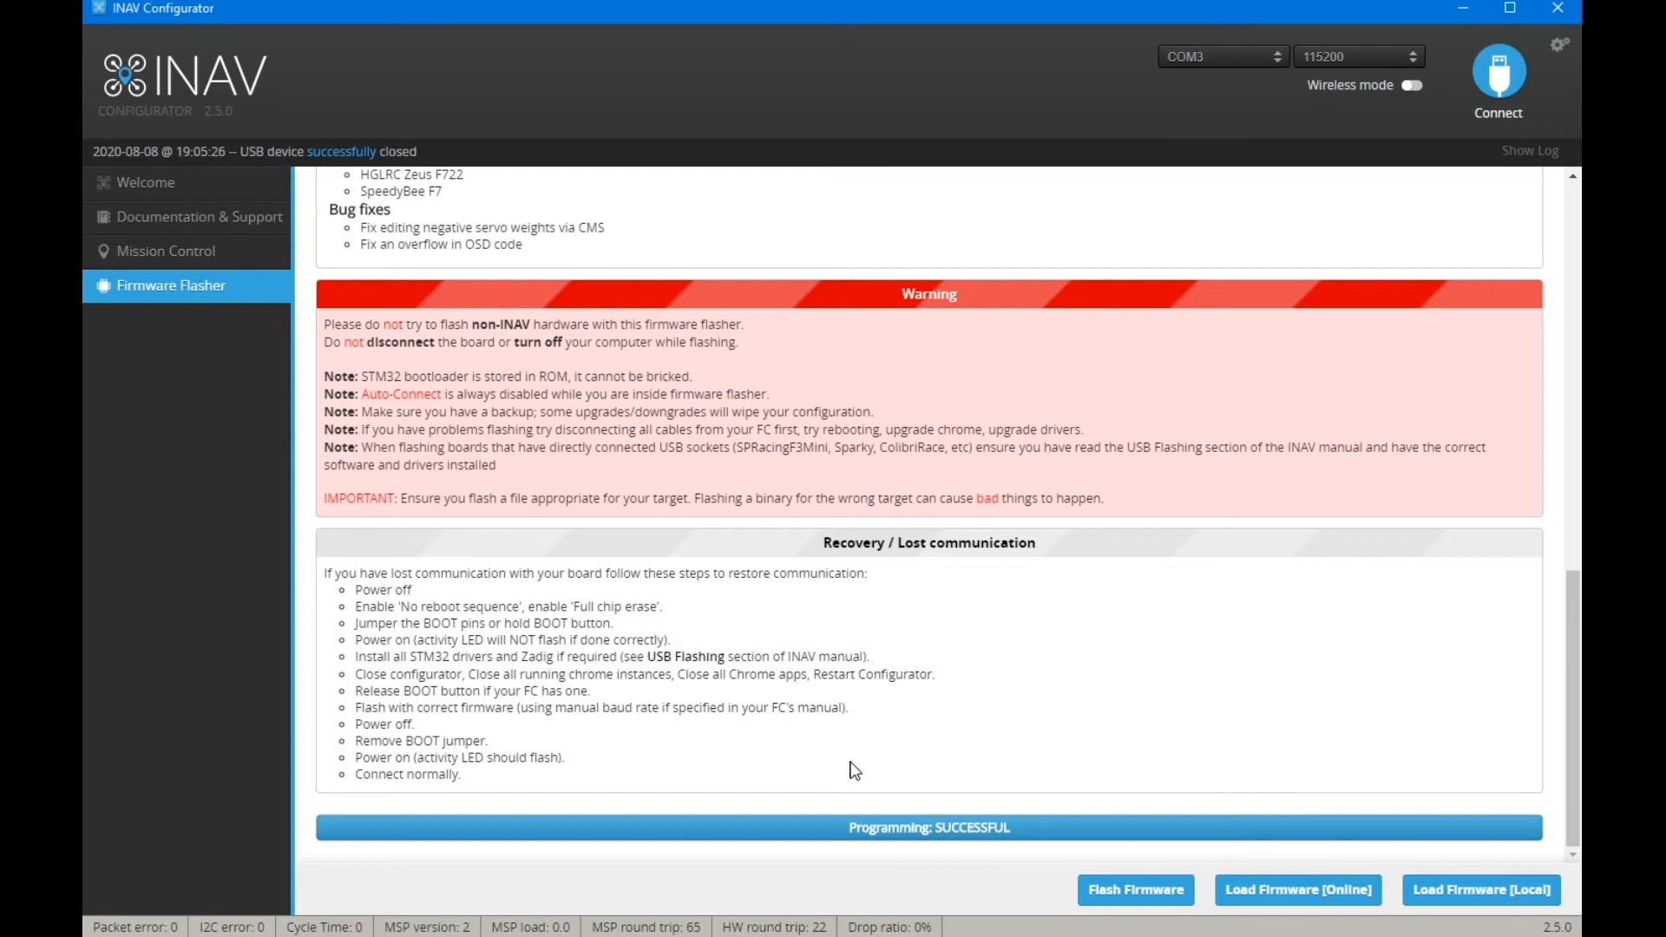
mouse_move(1522, 168)
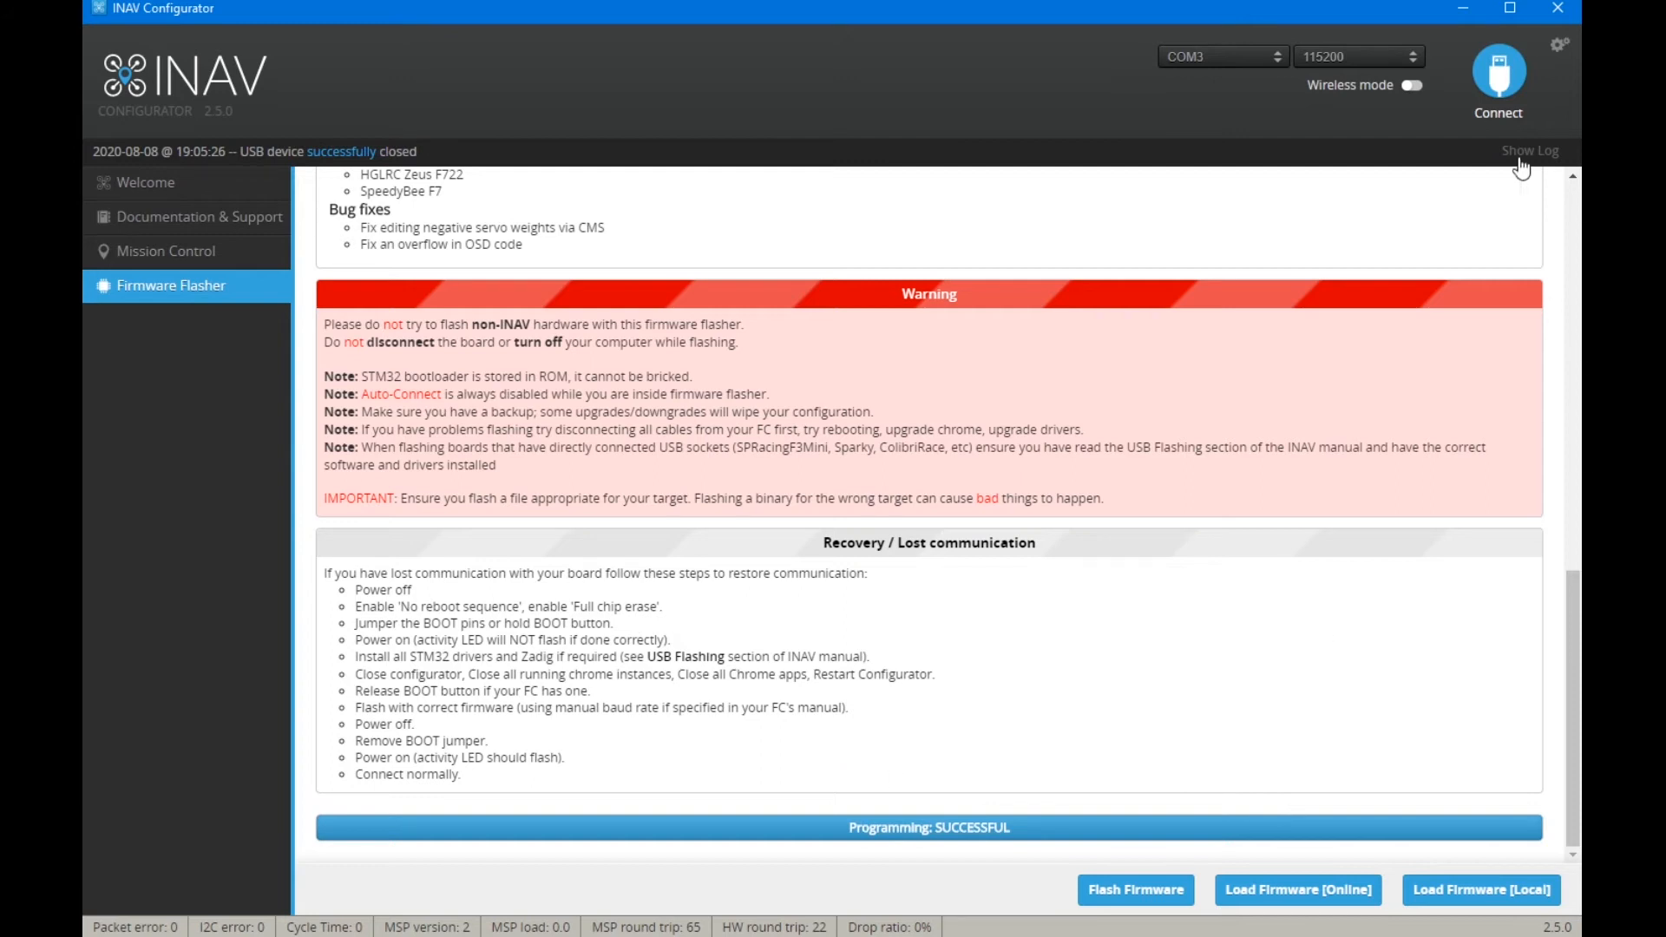
left_click(1498, 80)
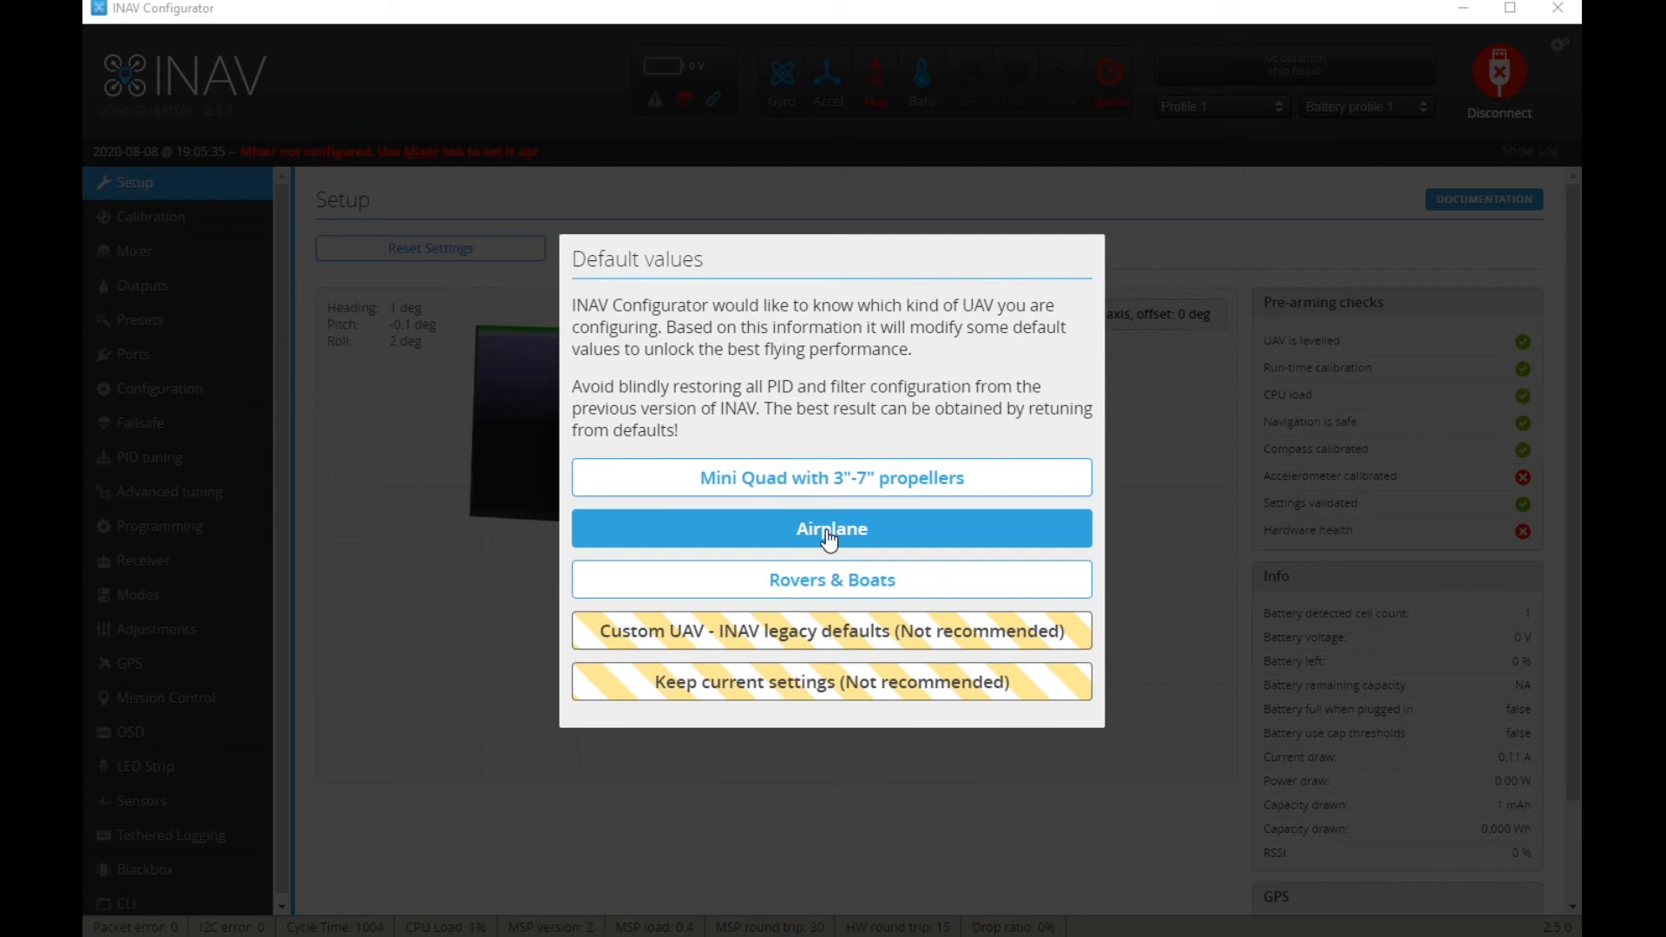
- Apply the Airplane default values, landing on the Setup page
left_click(832, 528)
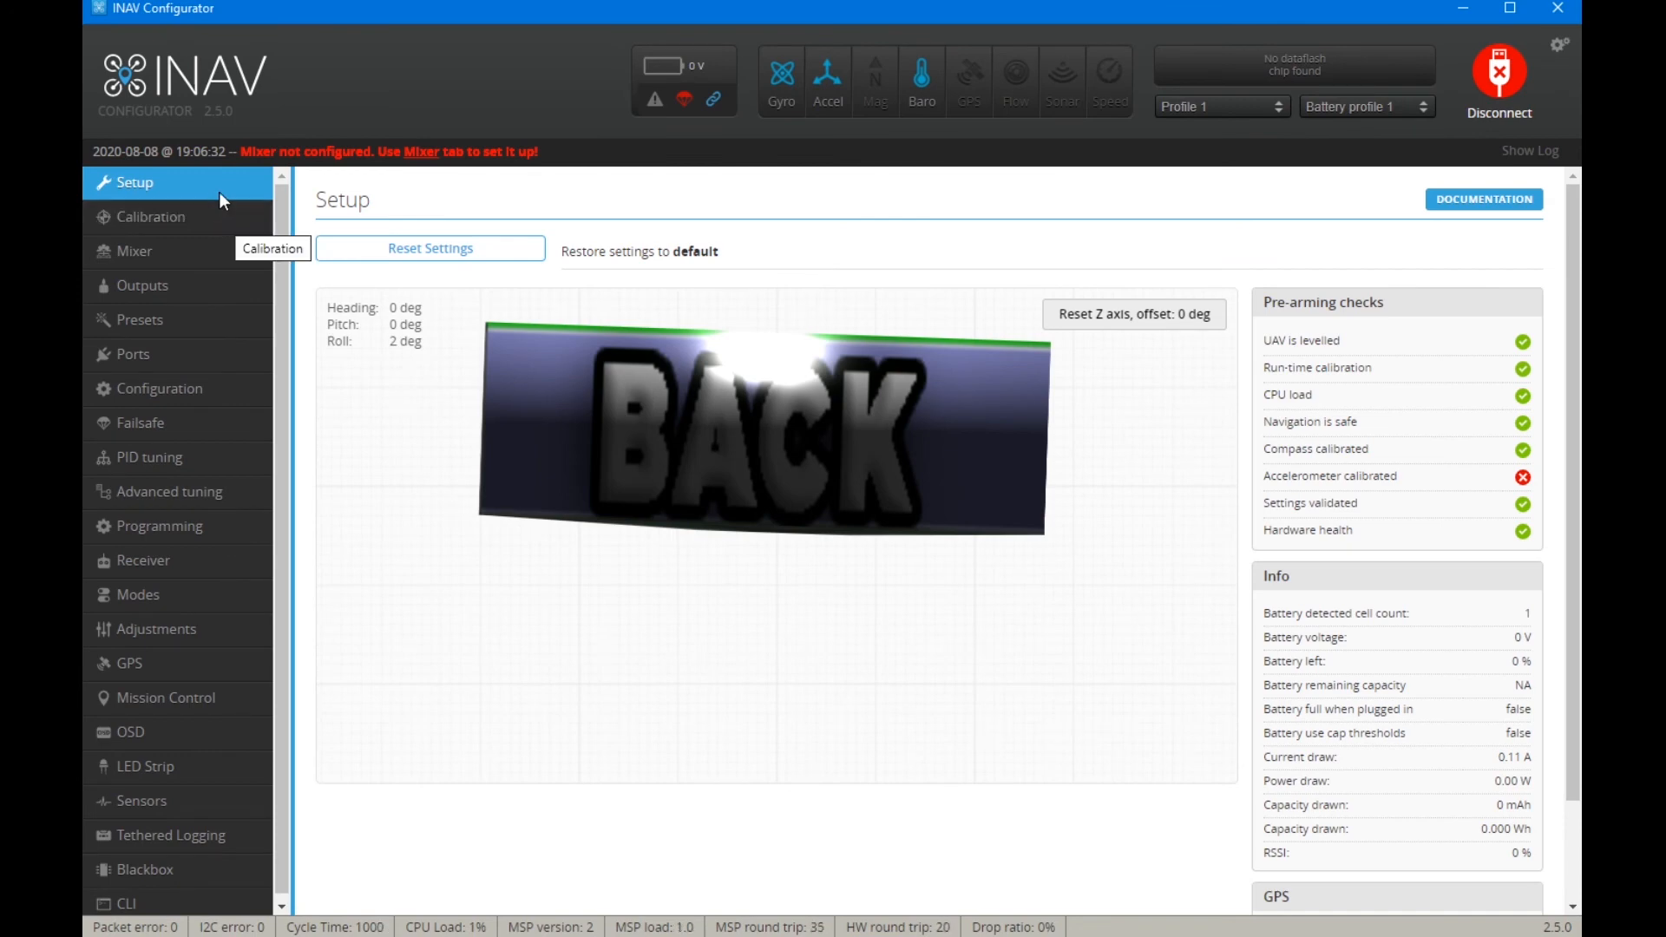
mouse_move(224, 228)
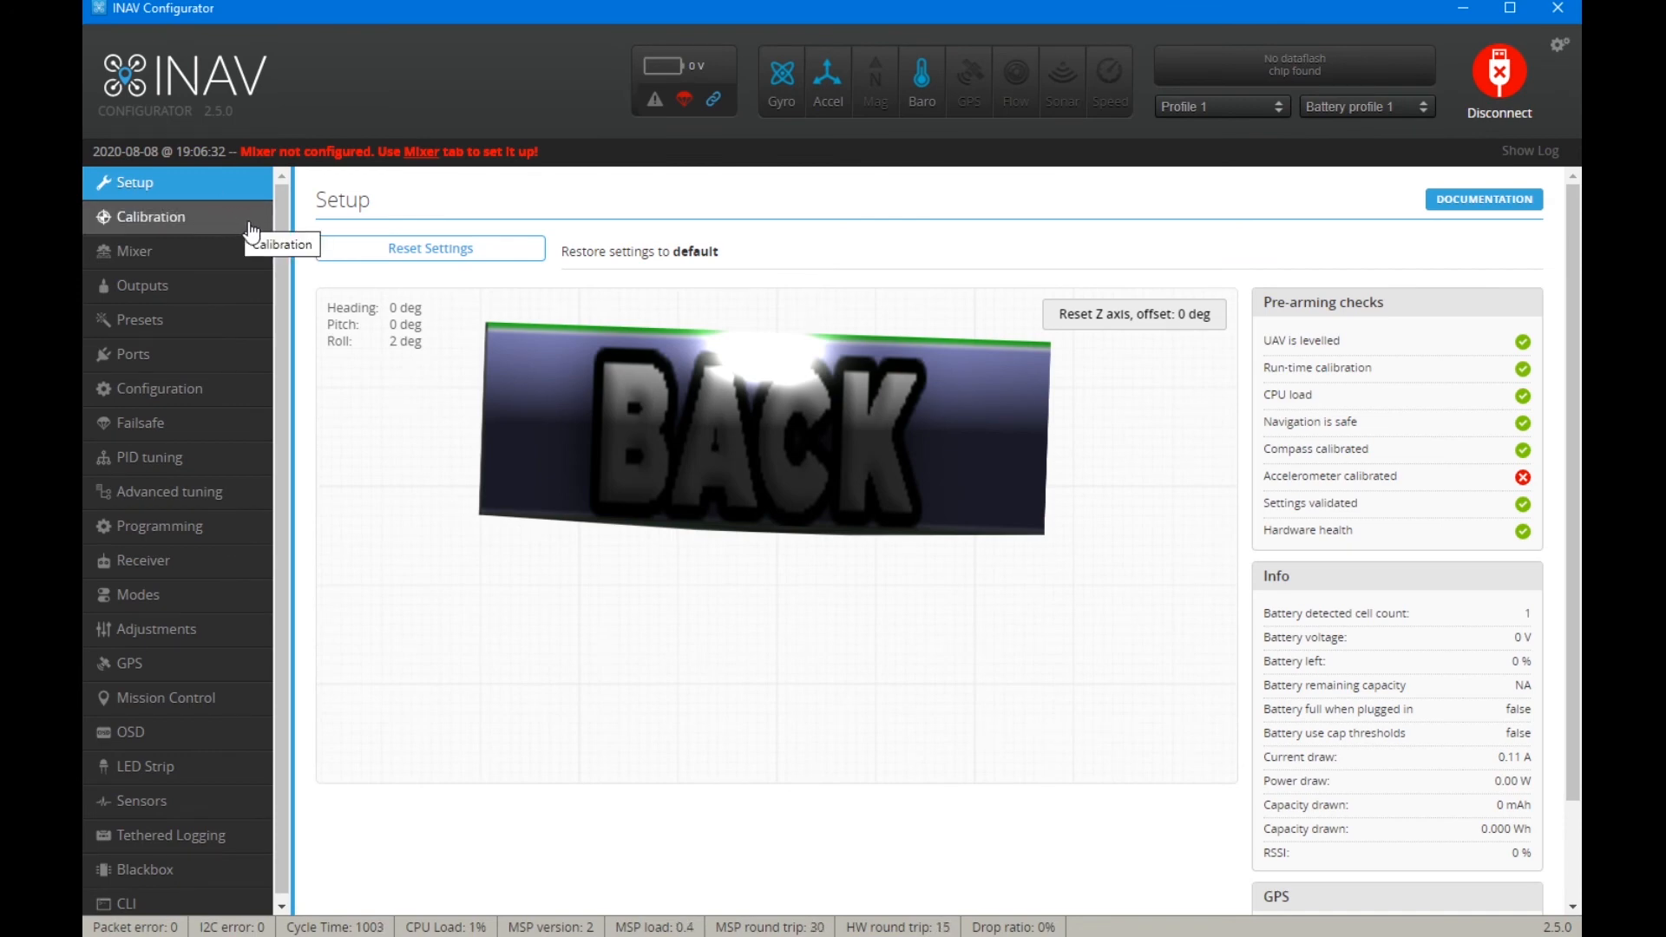